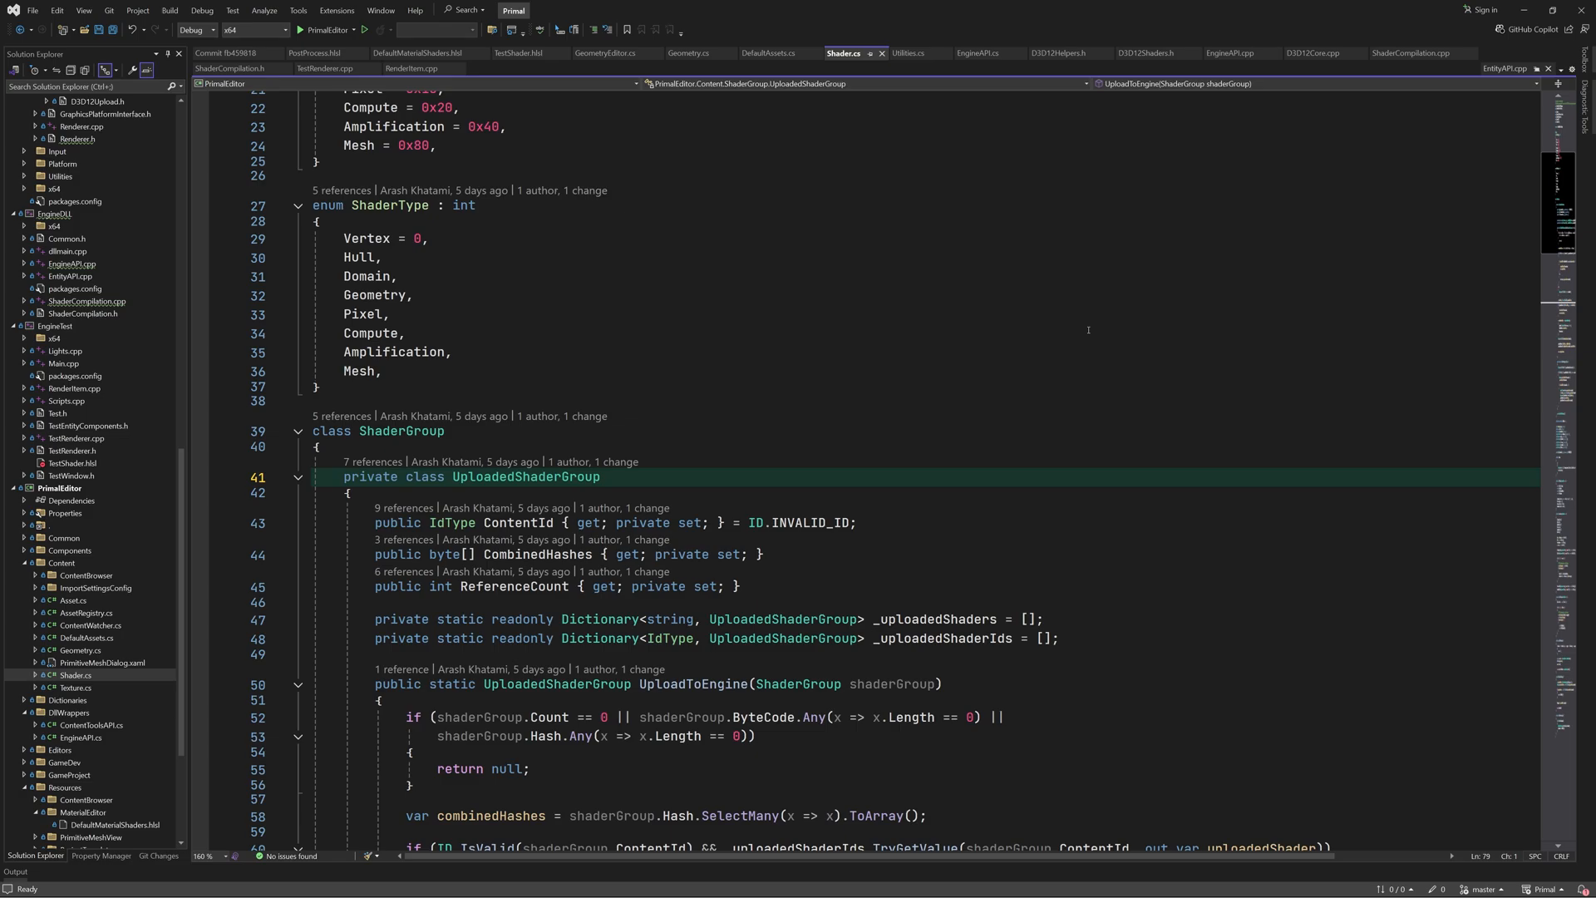
Review UploadToEngine's hash-based reuse logic down to the start of UnloadFromEngine in Shader.cs
{"action": "left_click_drag", "start_coordinate": [375, 617], "coordinate": [1042, 639]}
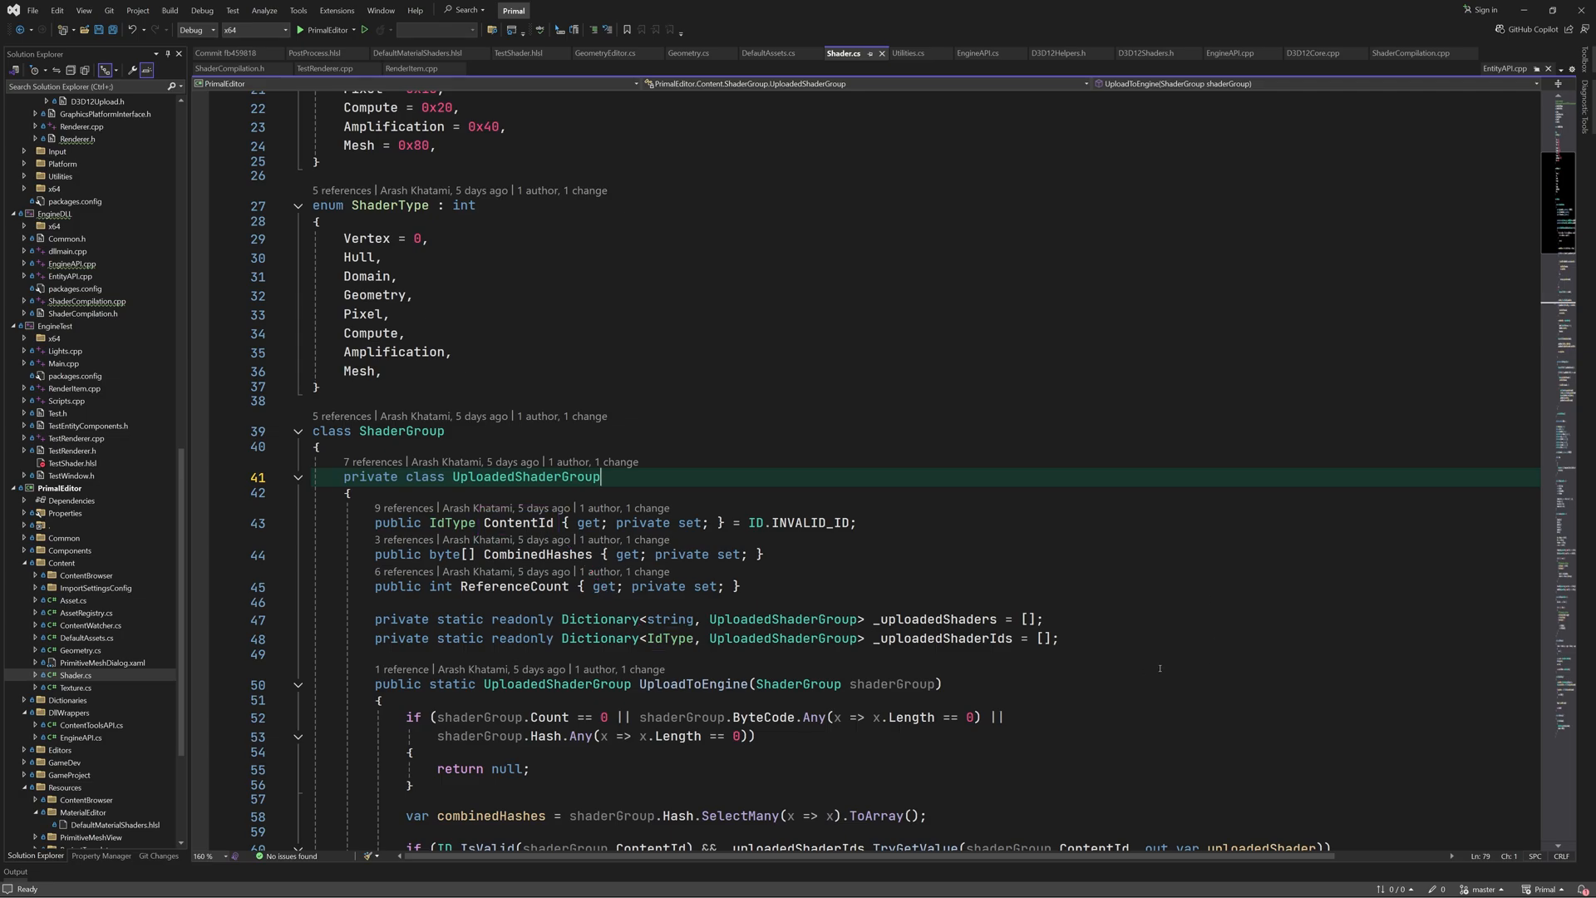
{"action": "scroll", "scroll_direction": "down", "scroll_amount": 3}
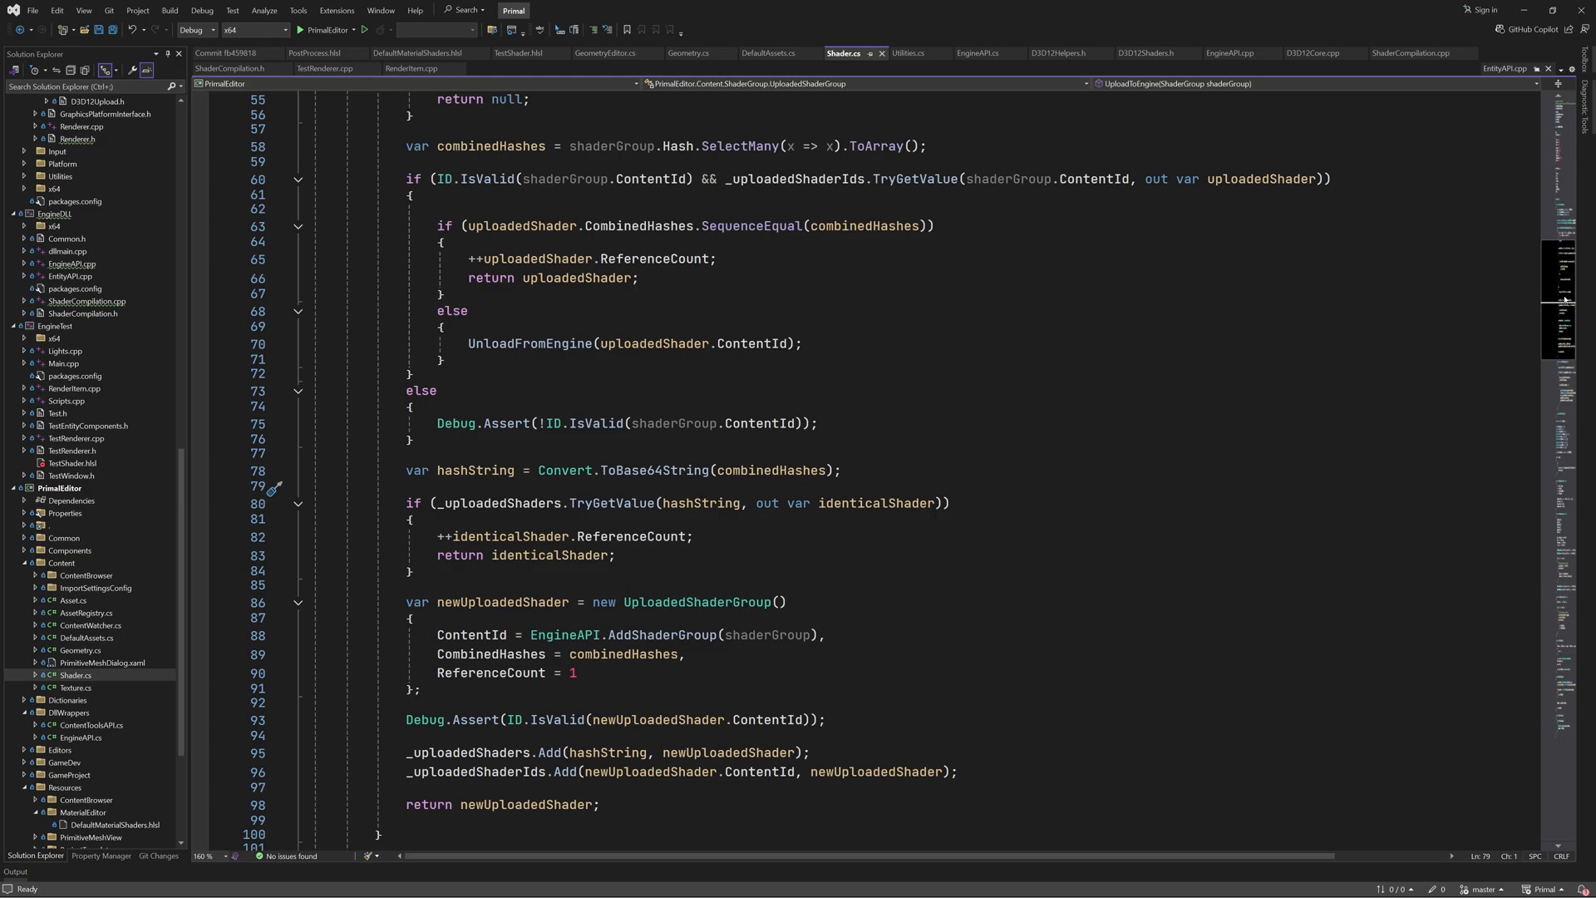
{"action": "scroll", "scroll_direction": "down", "scroll_amount": 3}
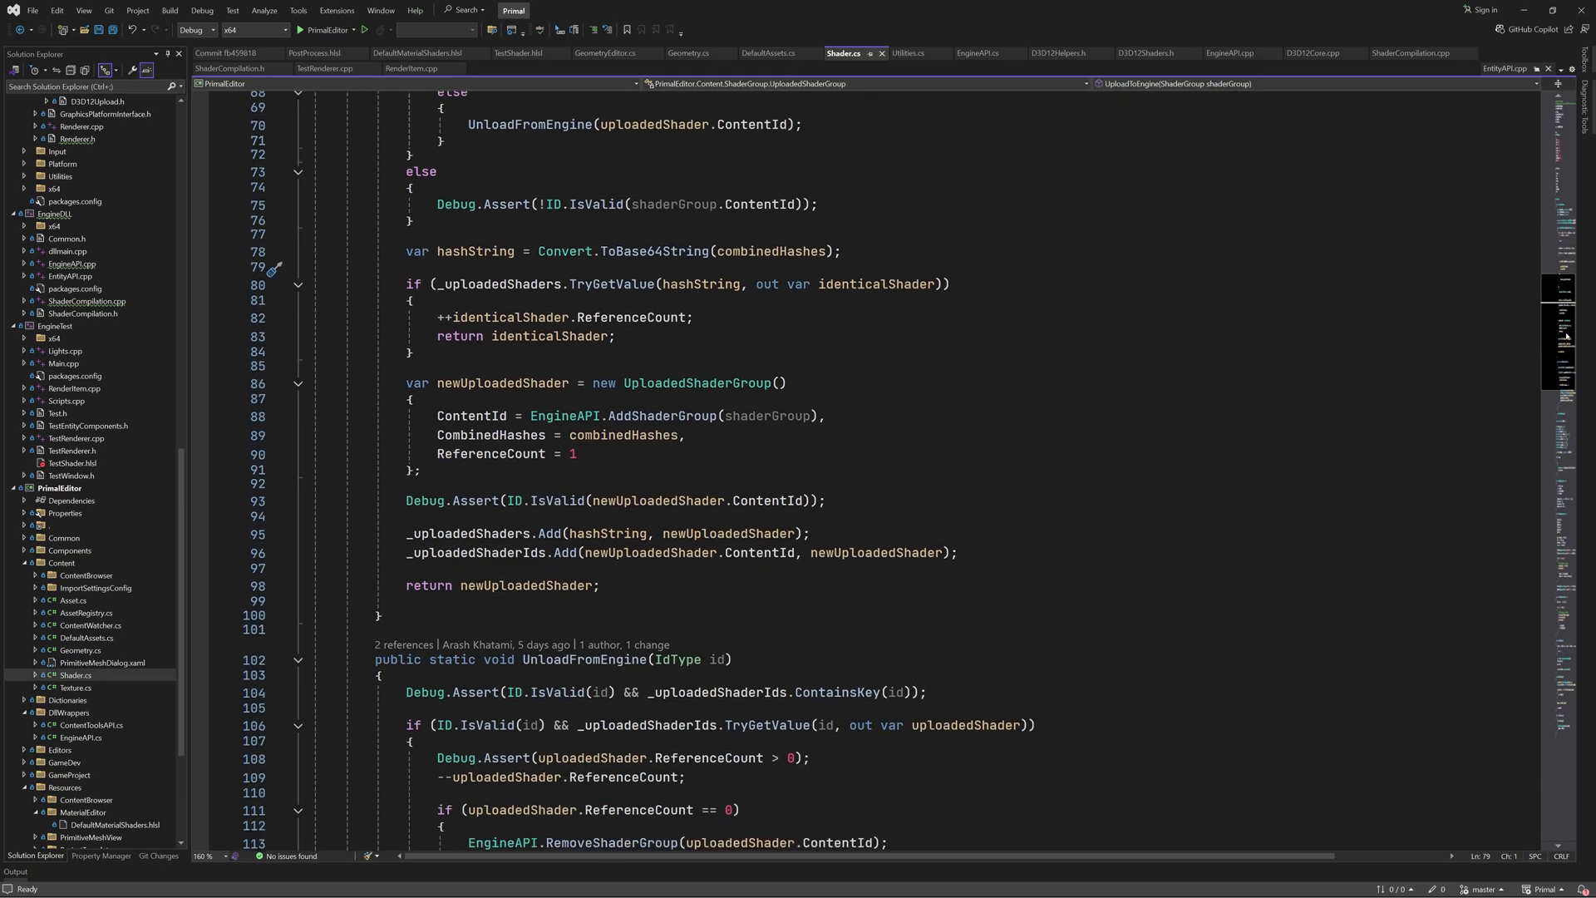
Review the DefaultAssets.cs diff with its added using directives and new DefaultMaterial property
{"action": "scroll", "scroll_direction": "down", "scroll_amount": 3}
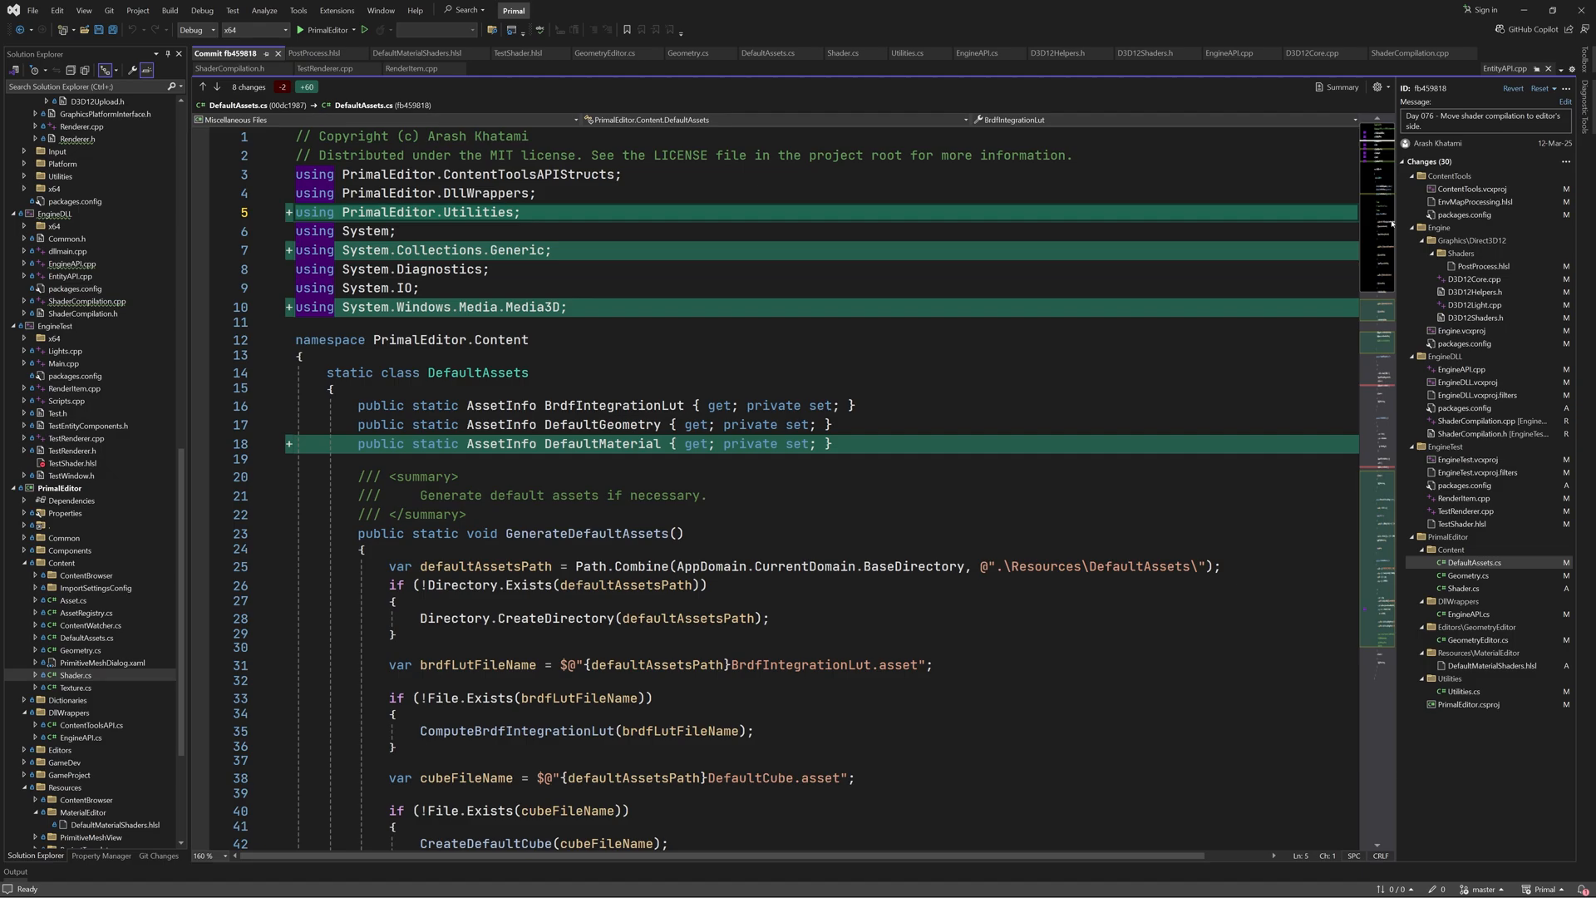
Review GenerateDefaultAssets creating the default material asset in DefaultAssets.cs
{"action": "scroll", "scroll_direction": "down", "scroll_amount": 3}
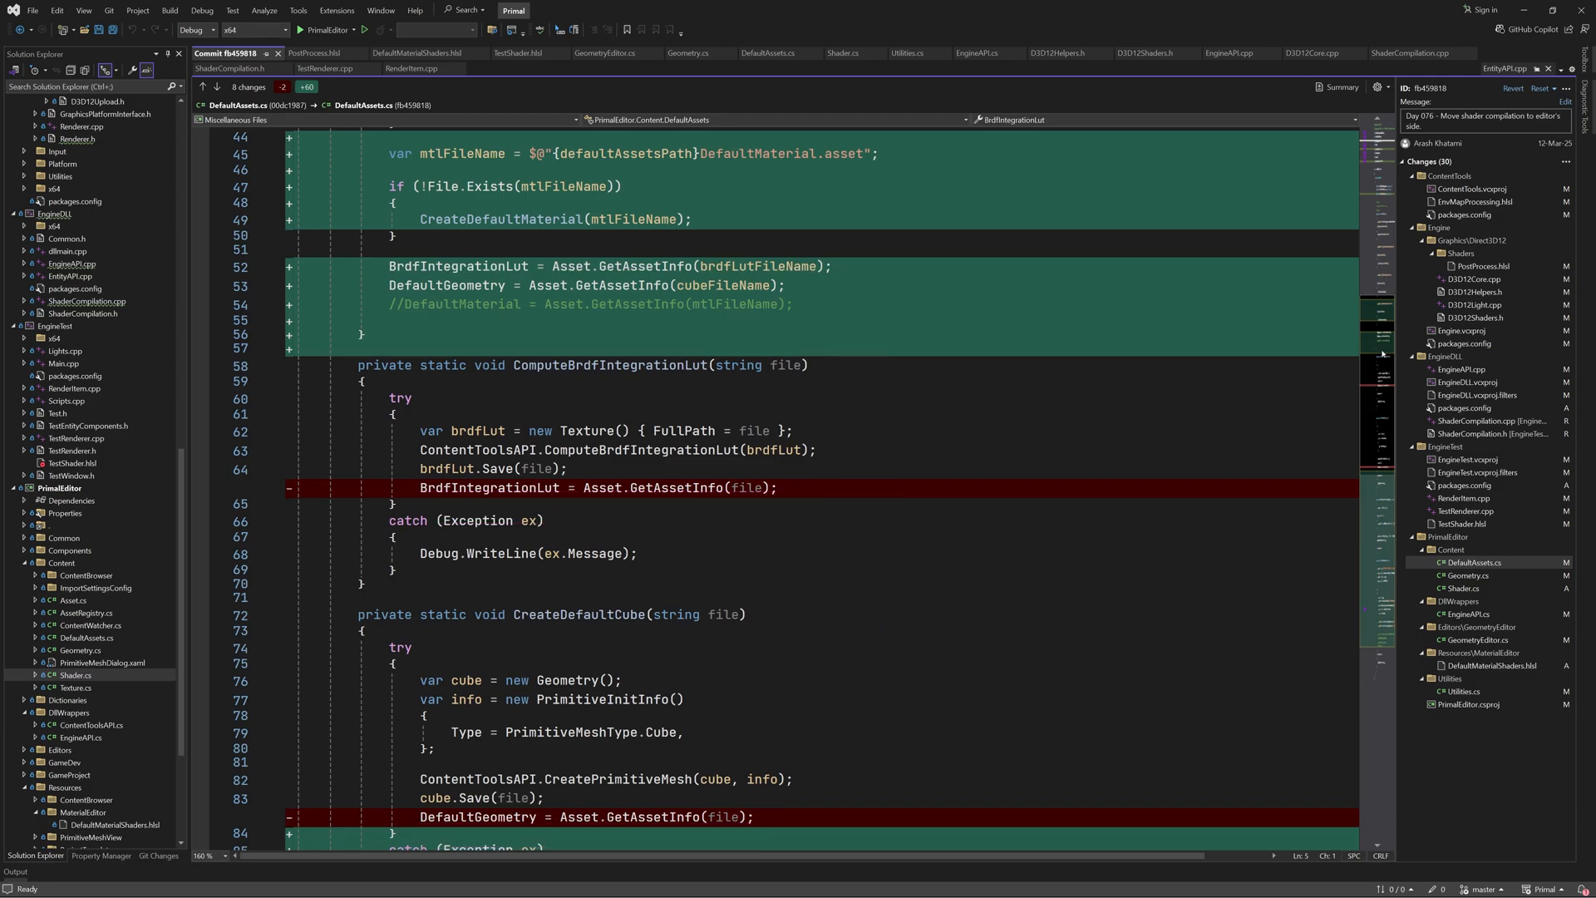
{"action": "scroll", "scroll_direction": "down", "scroll_amount": 3}
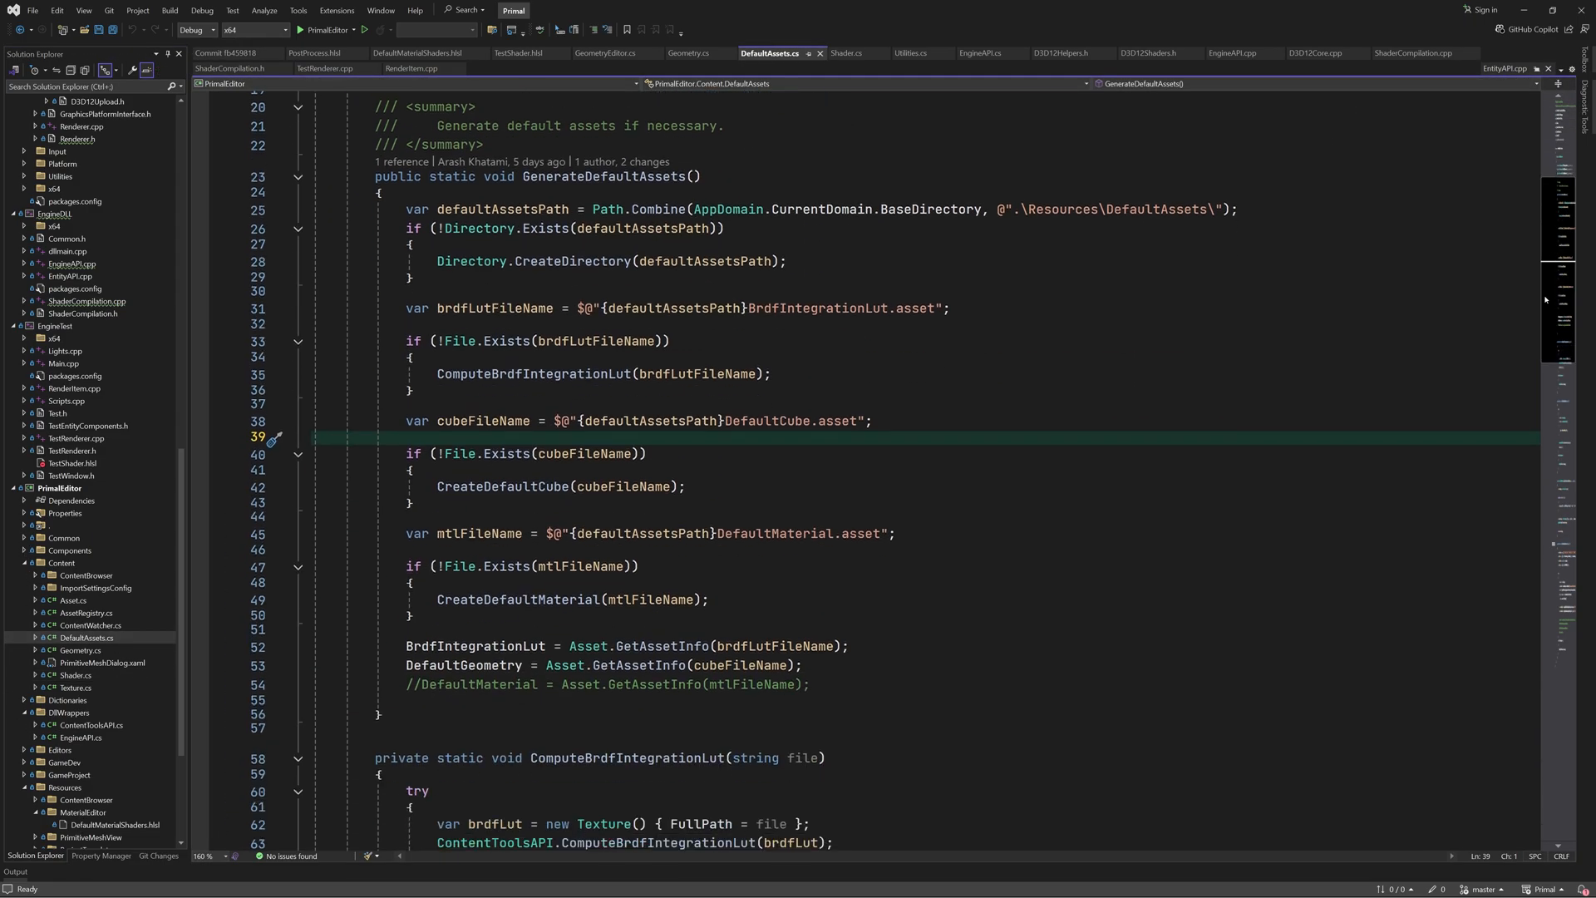
Mark the PositionOnly element type in CreateDefaultMaterial and bring up the Geometry.cs commit diff
{"action": "scroll", "scroll_direction": "down", "scroll_amount": 3}
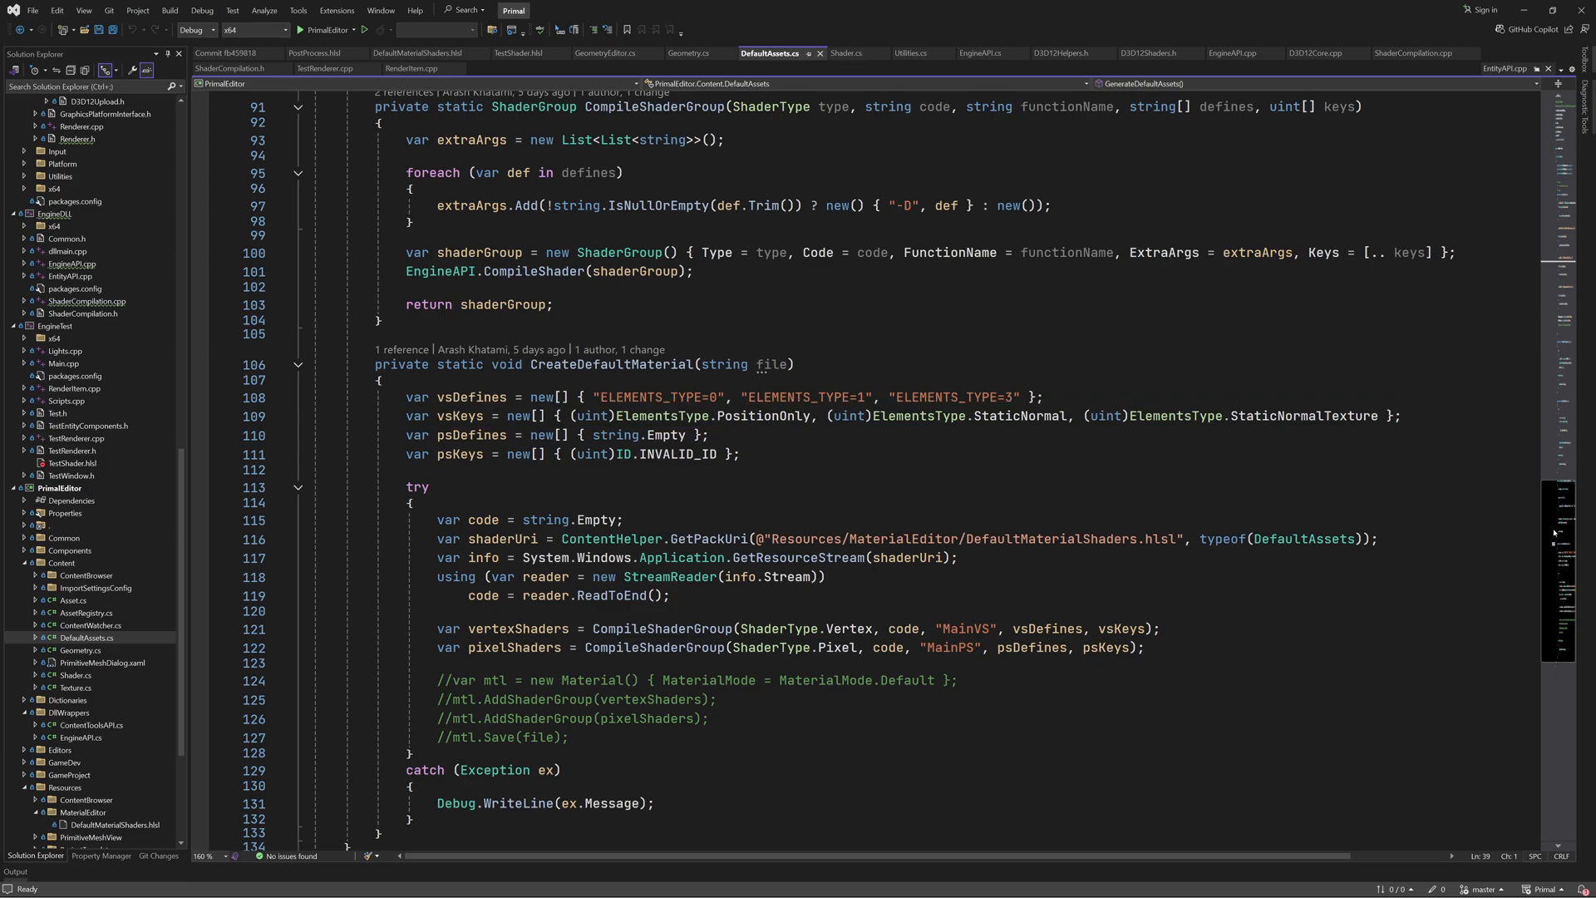
{"action": "left_click", "coordinate": [756, 415]}
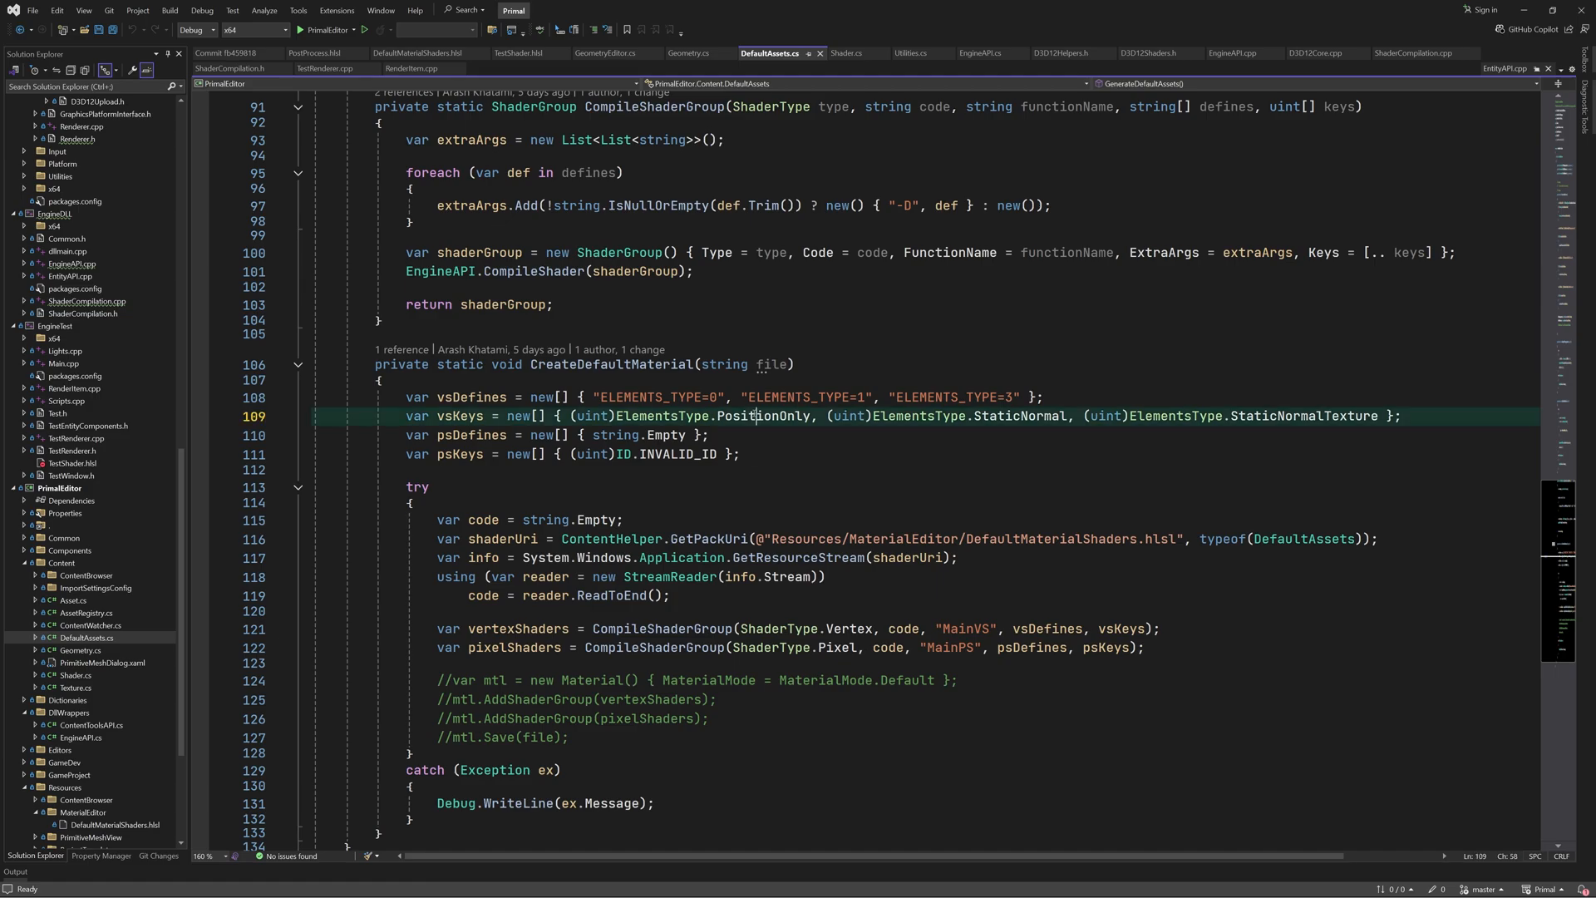
{"action": "left_click", "coordinate": [689, 53]}
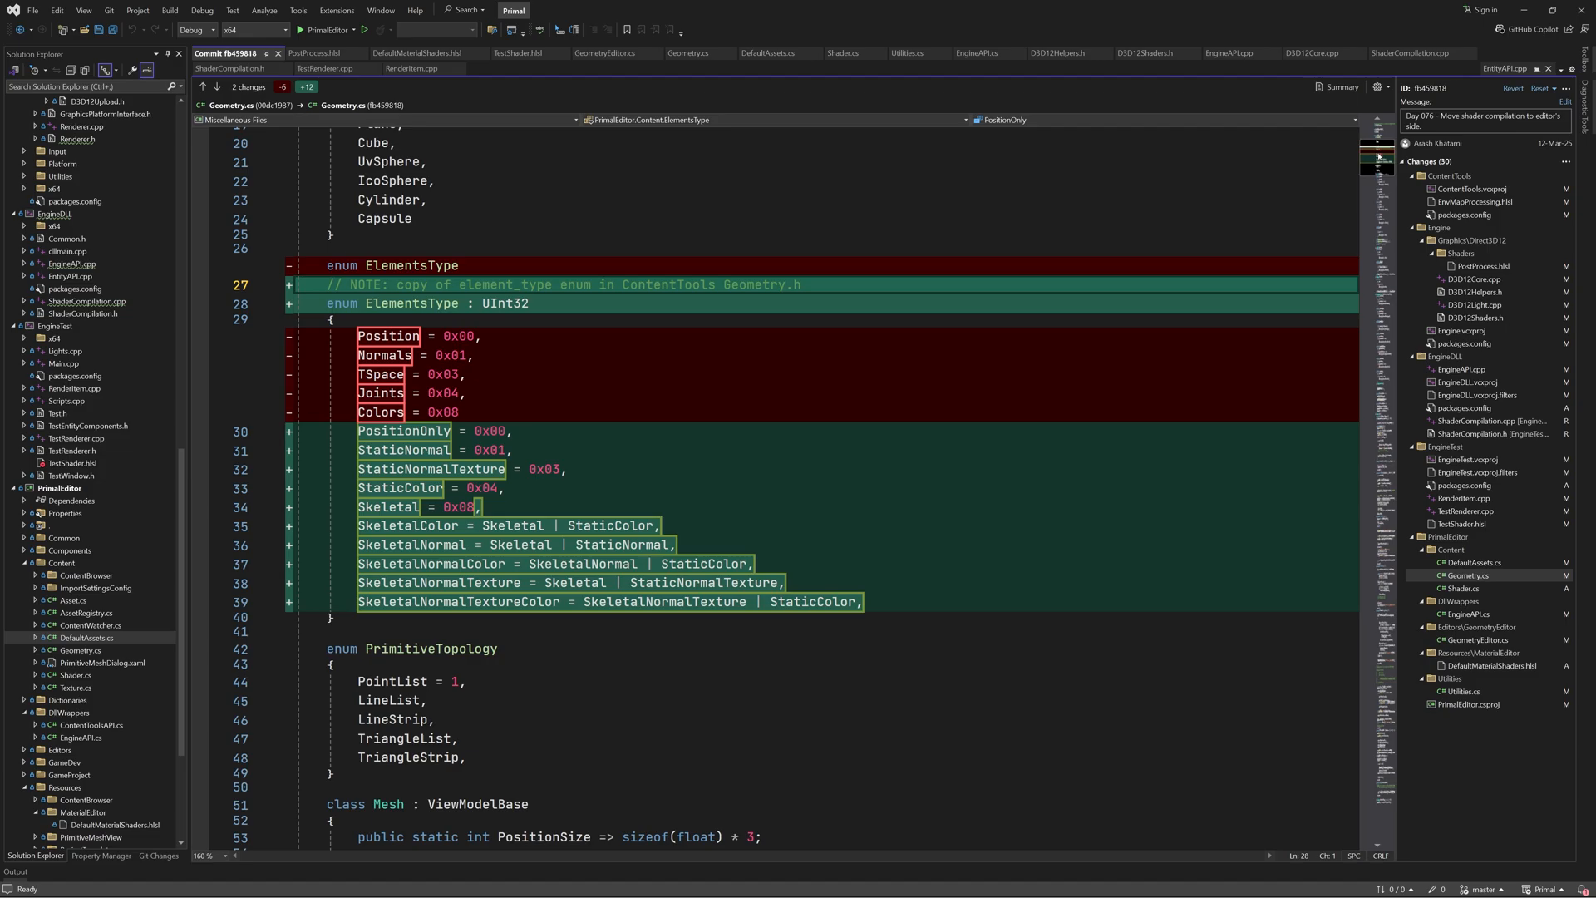
Review the GeometryEditor.cs diff where Normals and Joints checks became SkeletalNormal and Skeletal
{"action": "left_click", "coordinate": [1474, 640]}
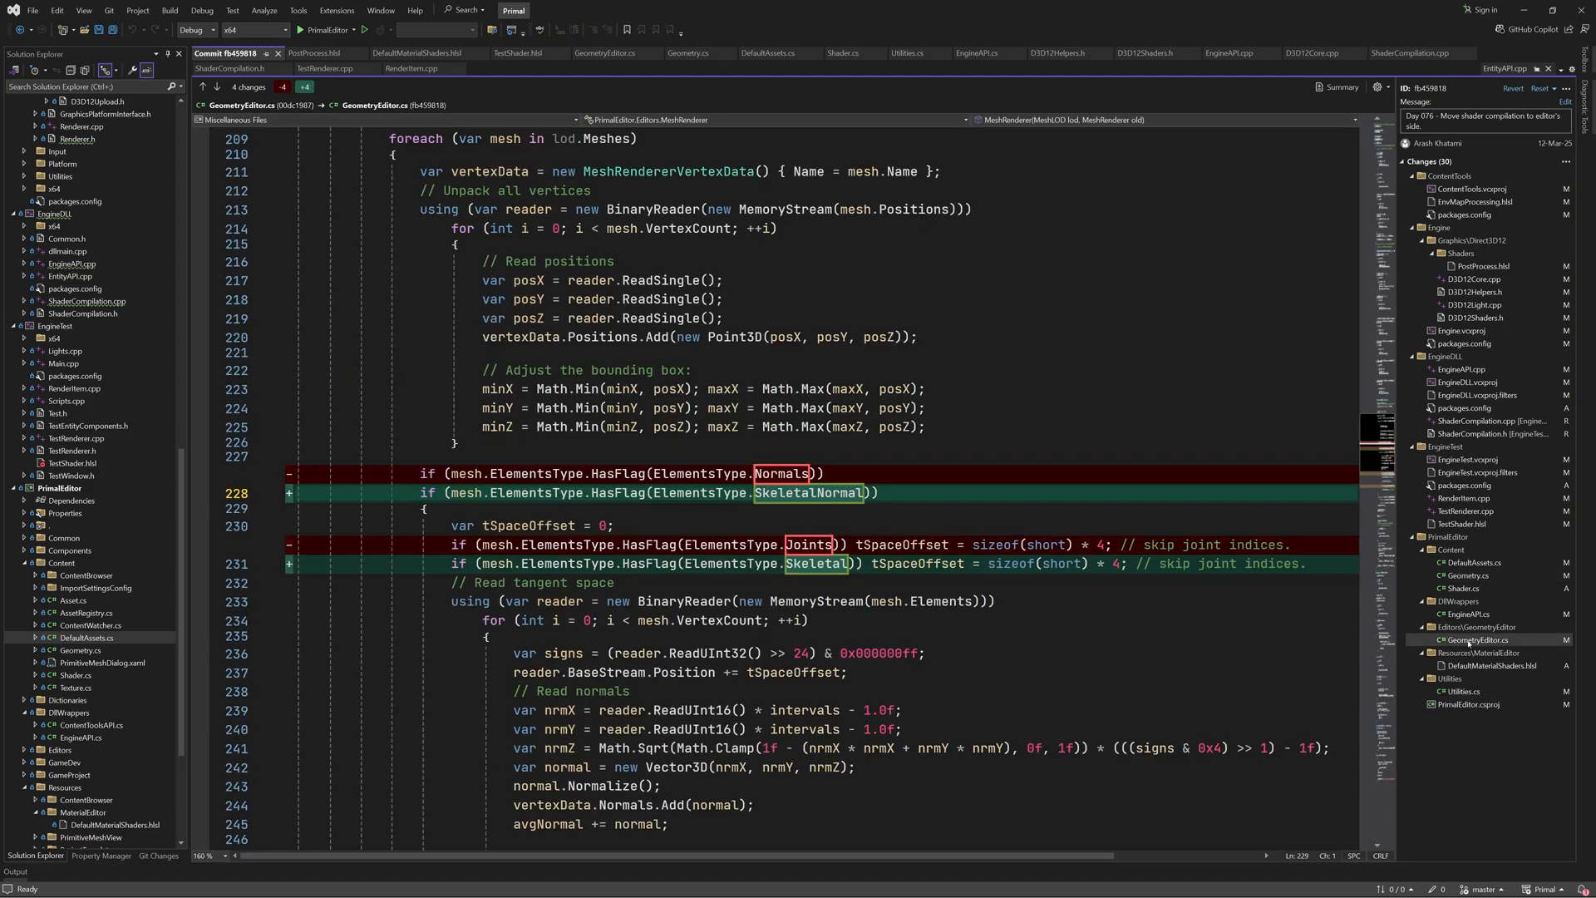
{"action": "scroll", "scroll_direction": "down", "scroll_amount": 3}
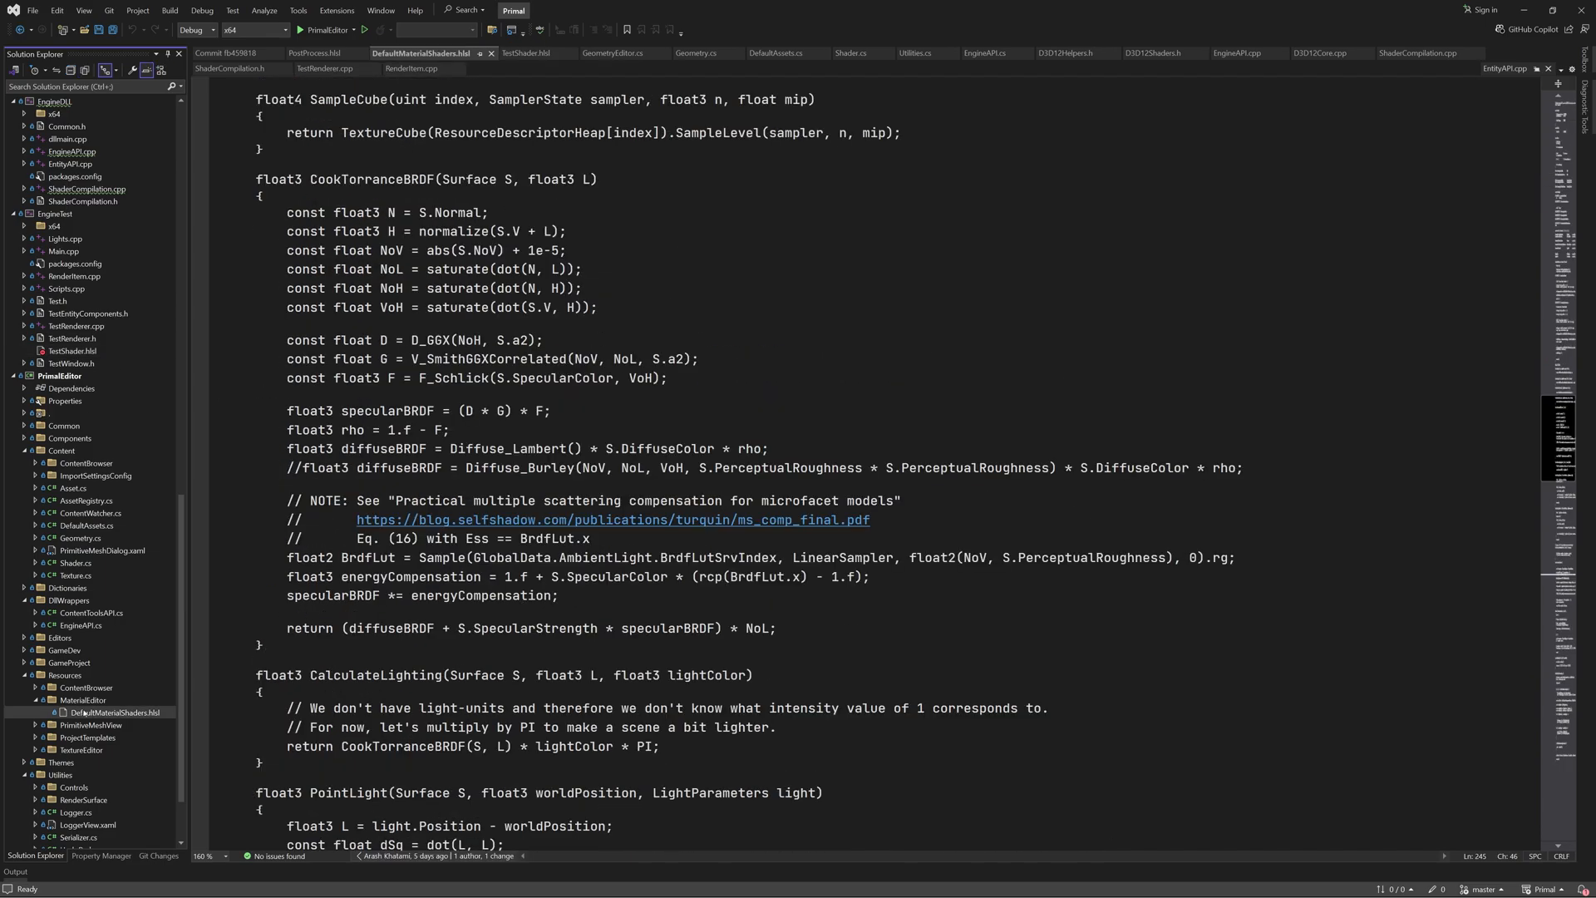
{"action": "scroll", "scroll_direction": "up", "scroll_amount": 3}
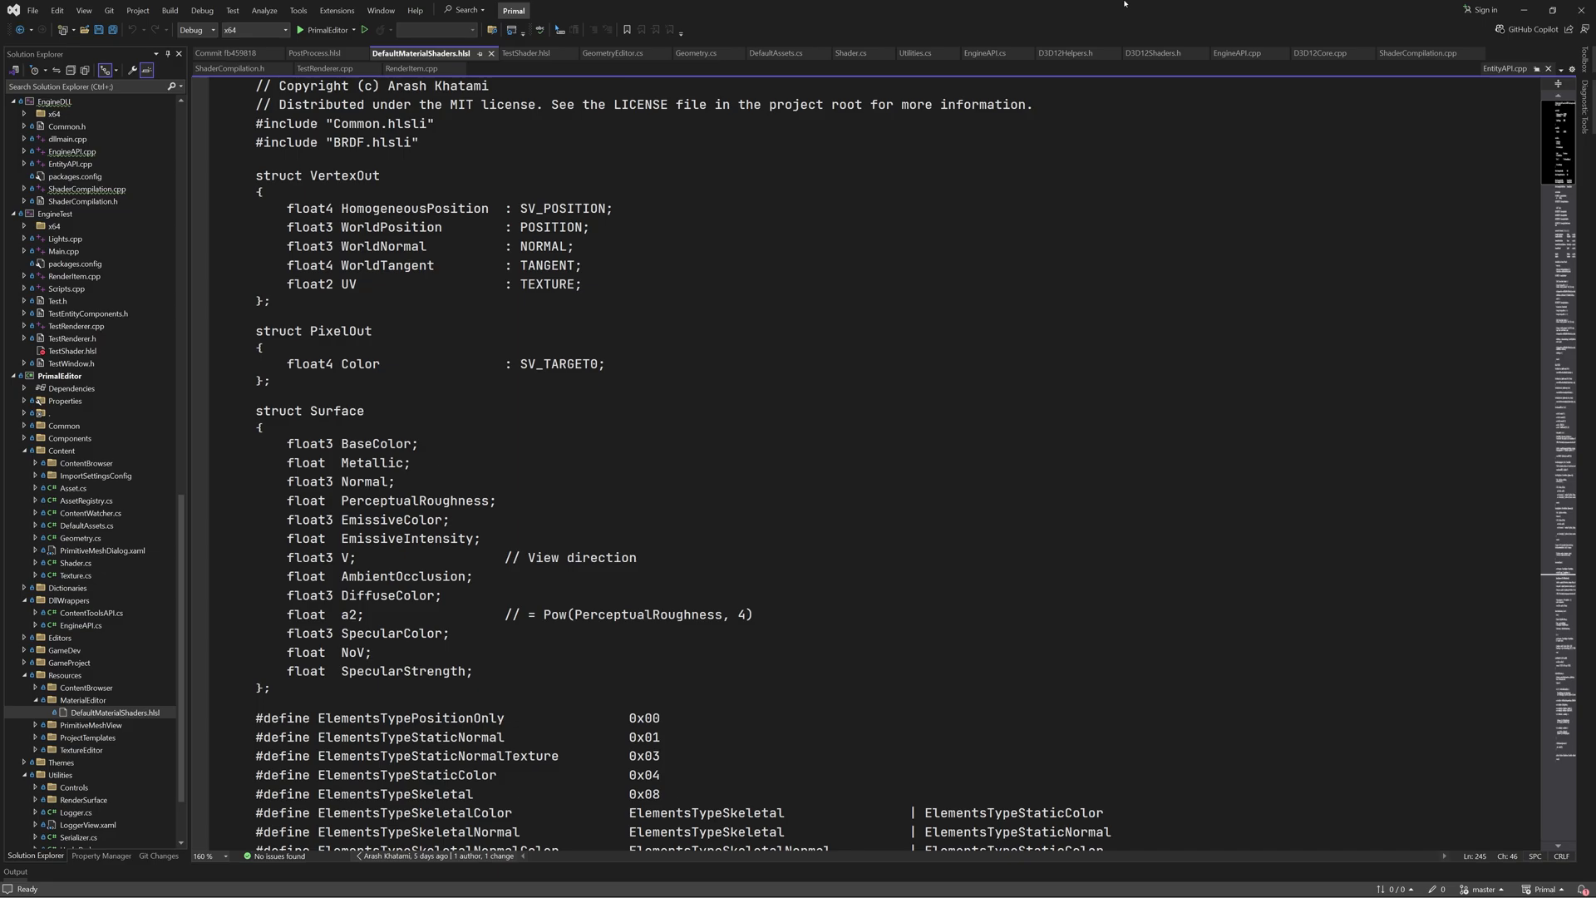
{"action": "scroll", "scroll_direction": "down", "scroll_amount": 3}
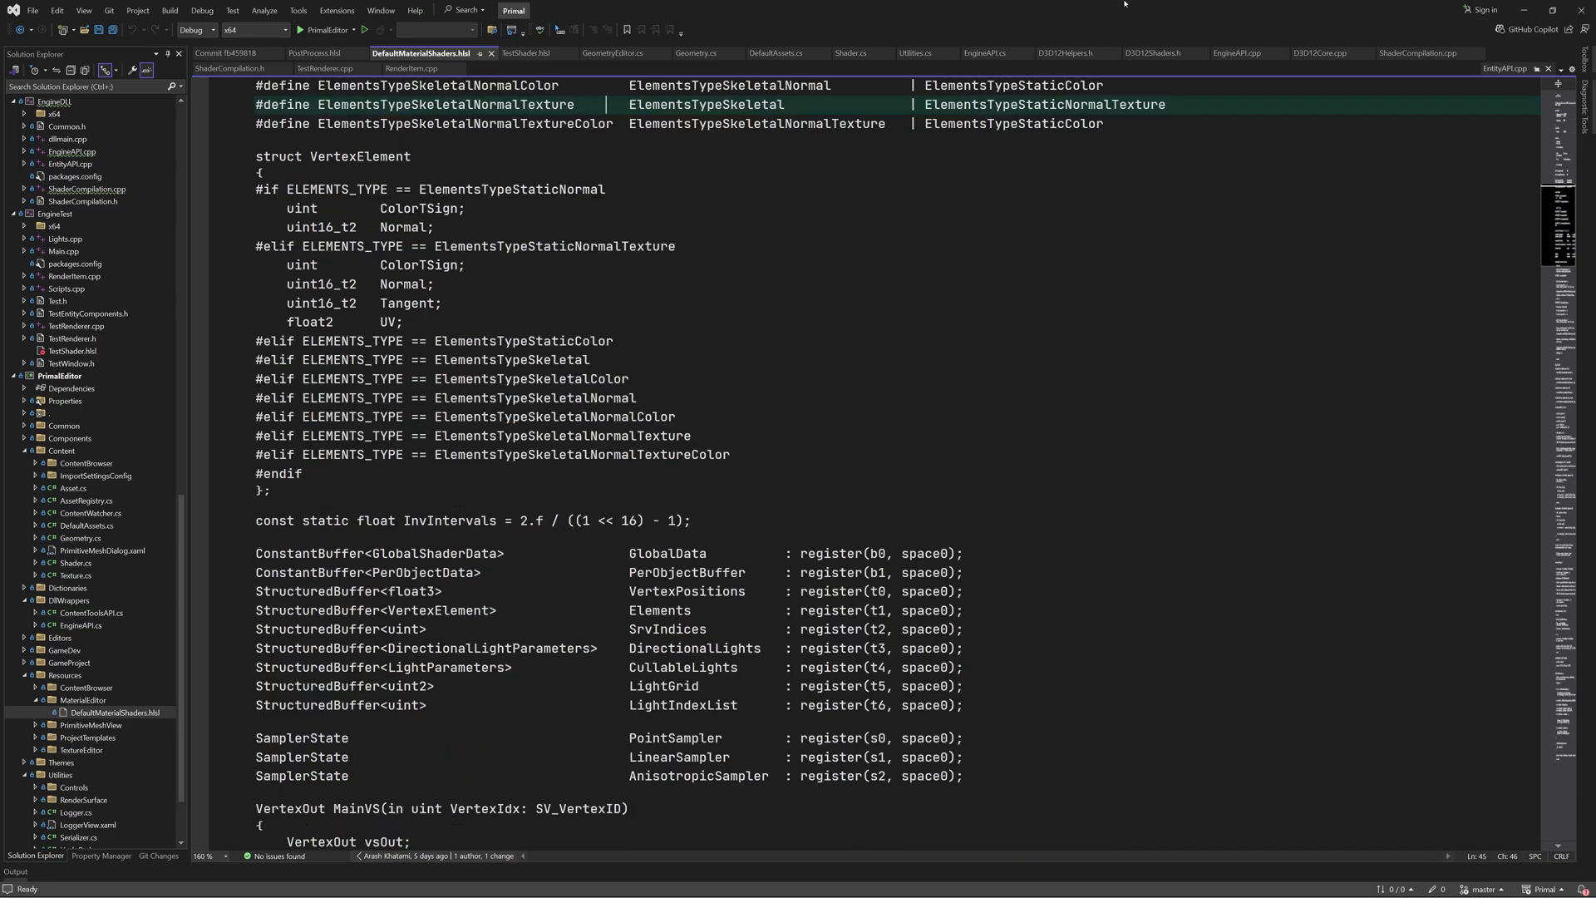
{"action": "scroll", "scroll_direction": "down", "scroll_amount": 3}
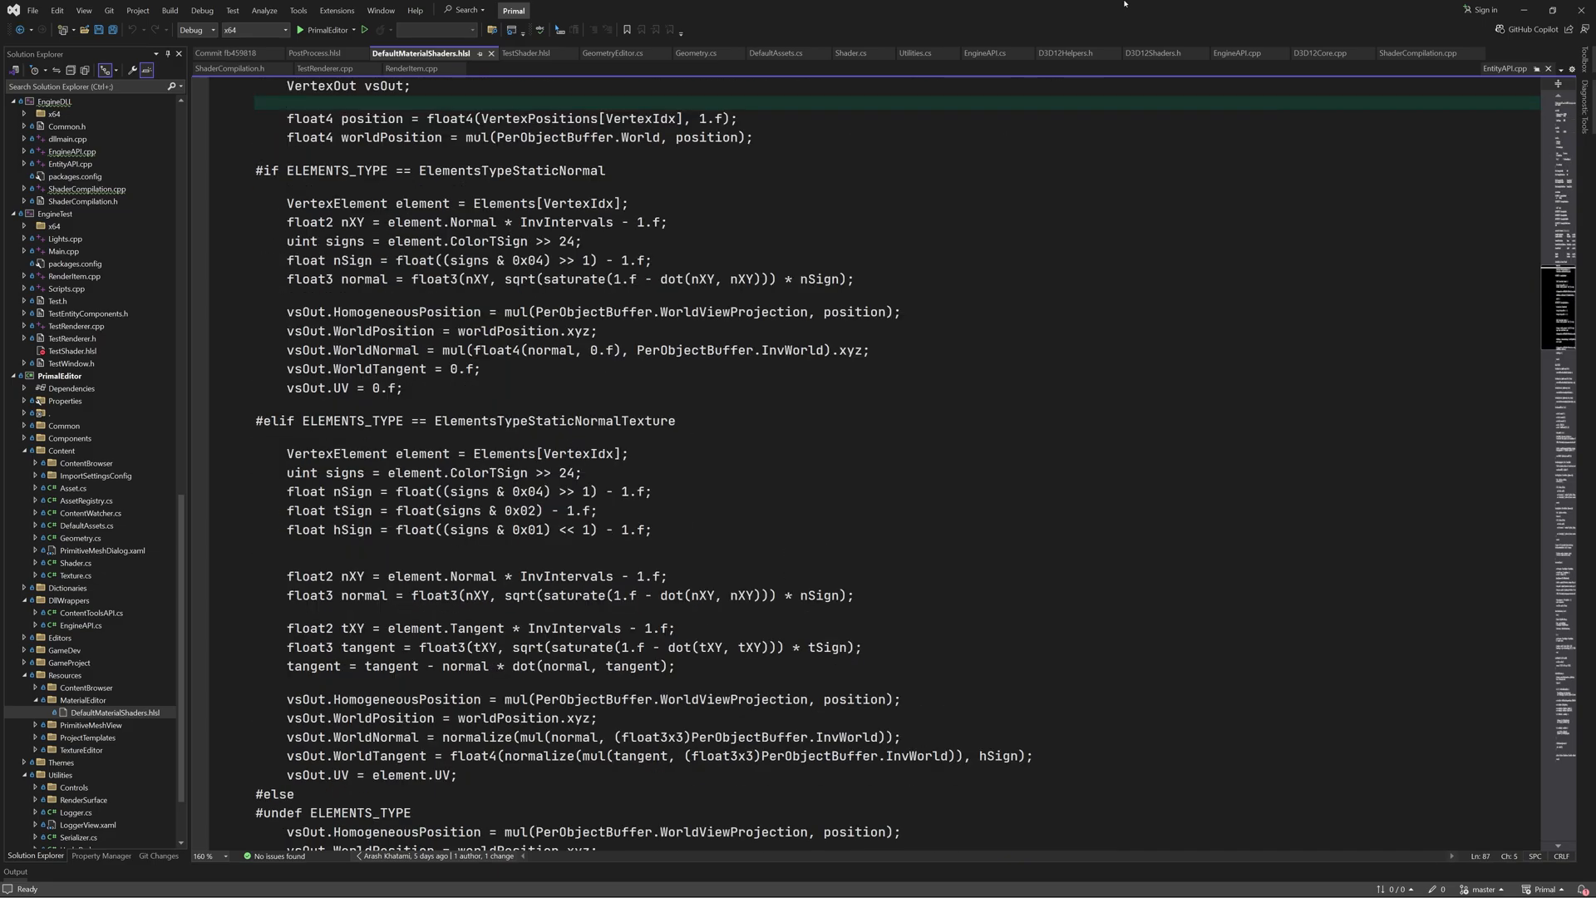
{"action": "scroll", "scroll_direction": "down", "scroll_amount": 3}
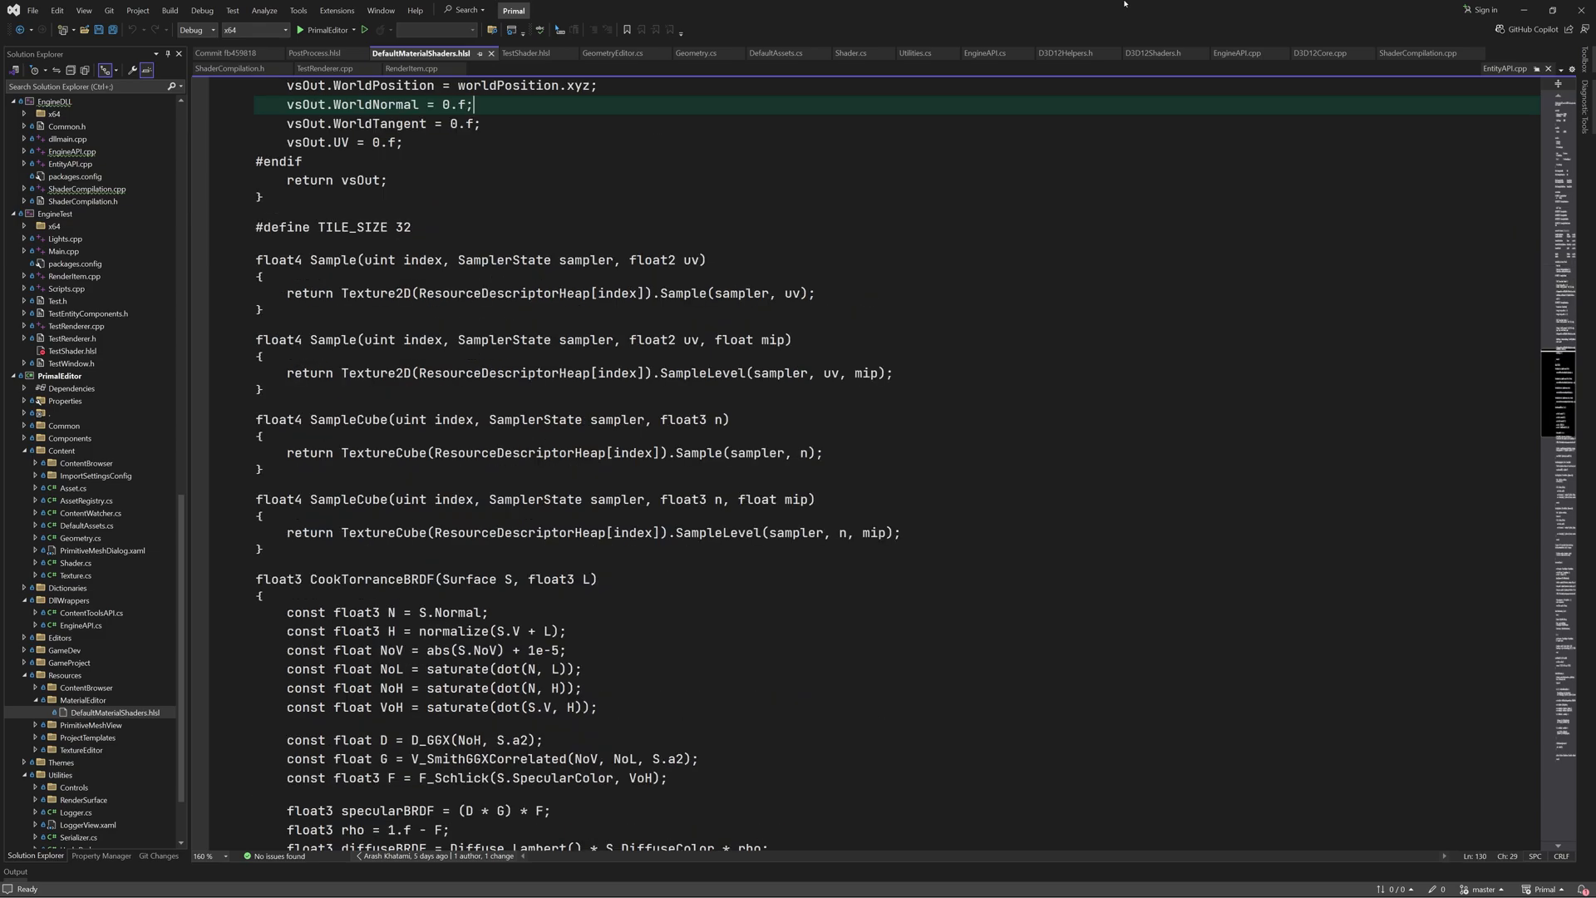
{"action": "scroll", "scroll_direction": "down", "scroll_amount": 3}
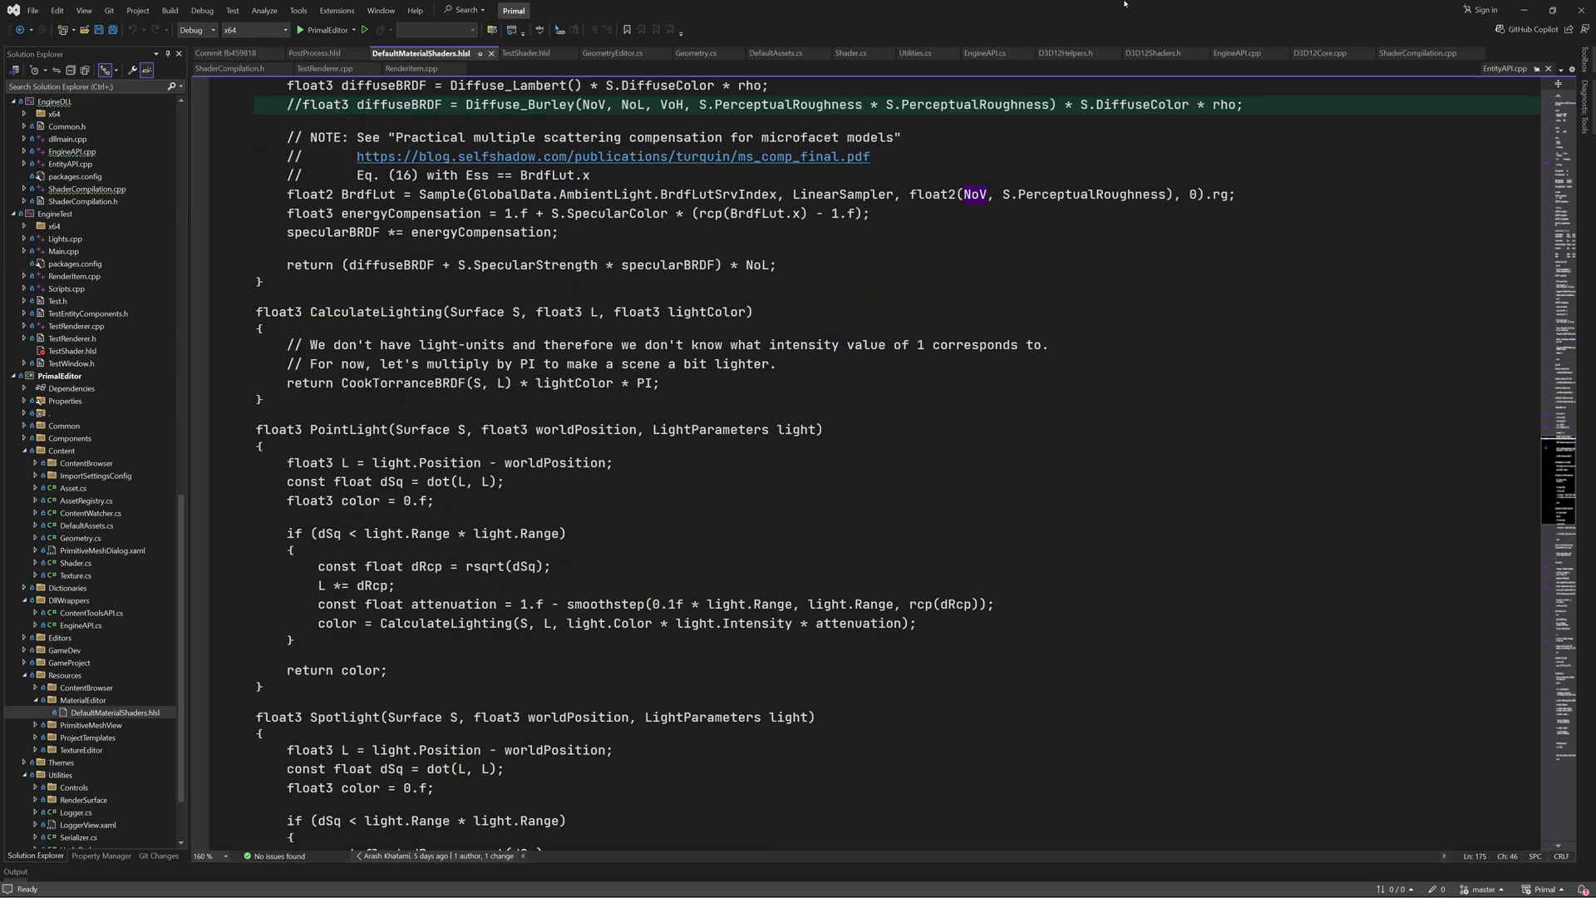
{"action": "scroll", "scroll_direction": "down", "scroll_amount": 3}
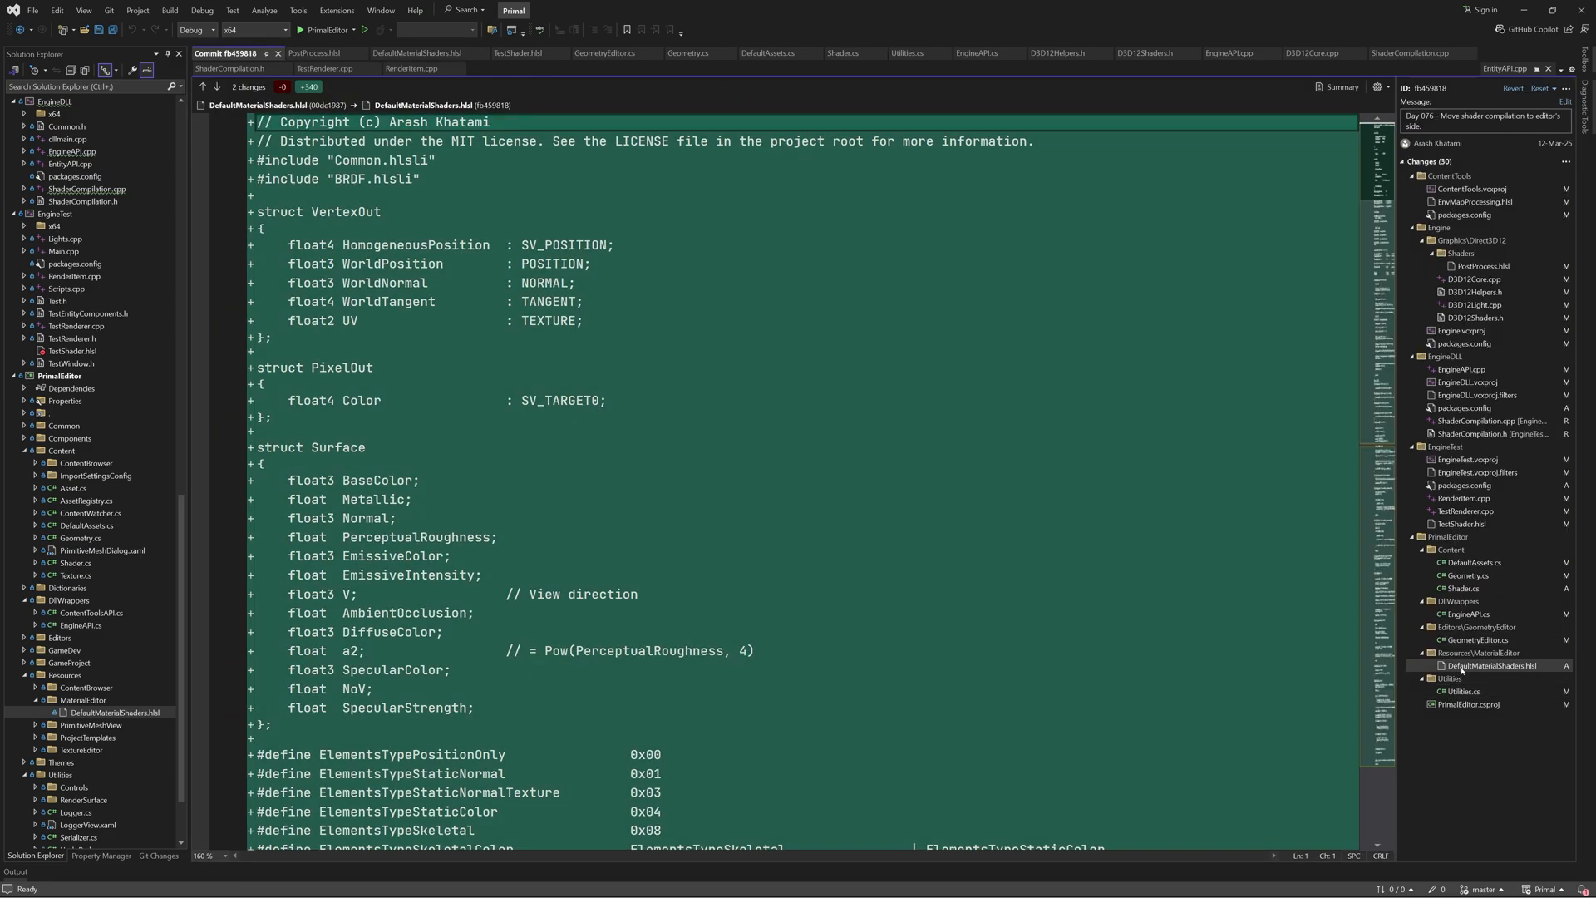
{"action": "mouse_move", "coordinate": [1456, 672]}
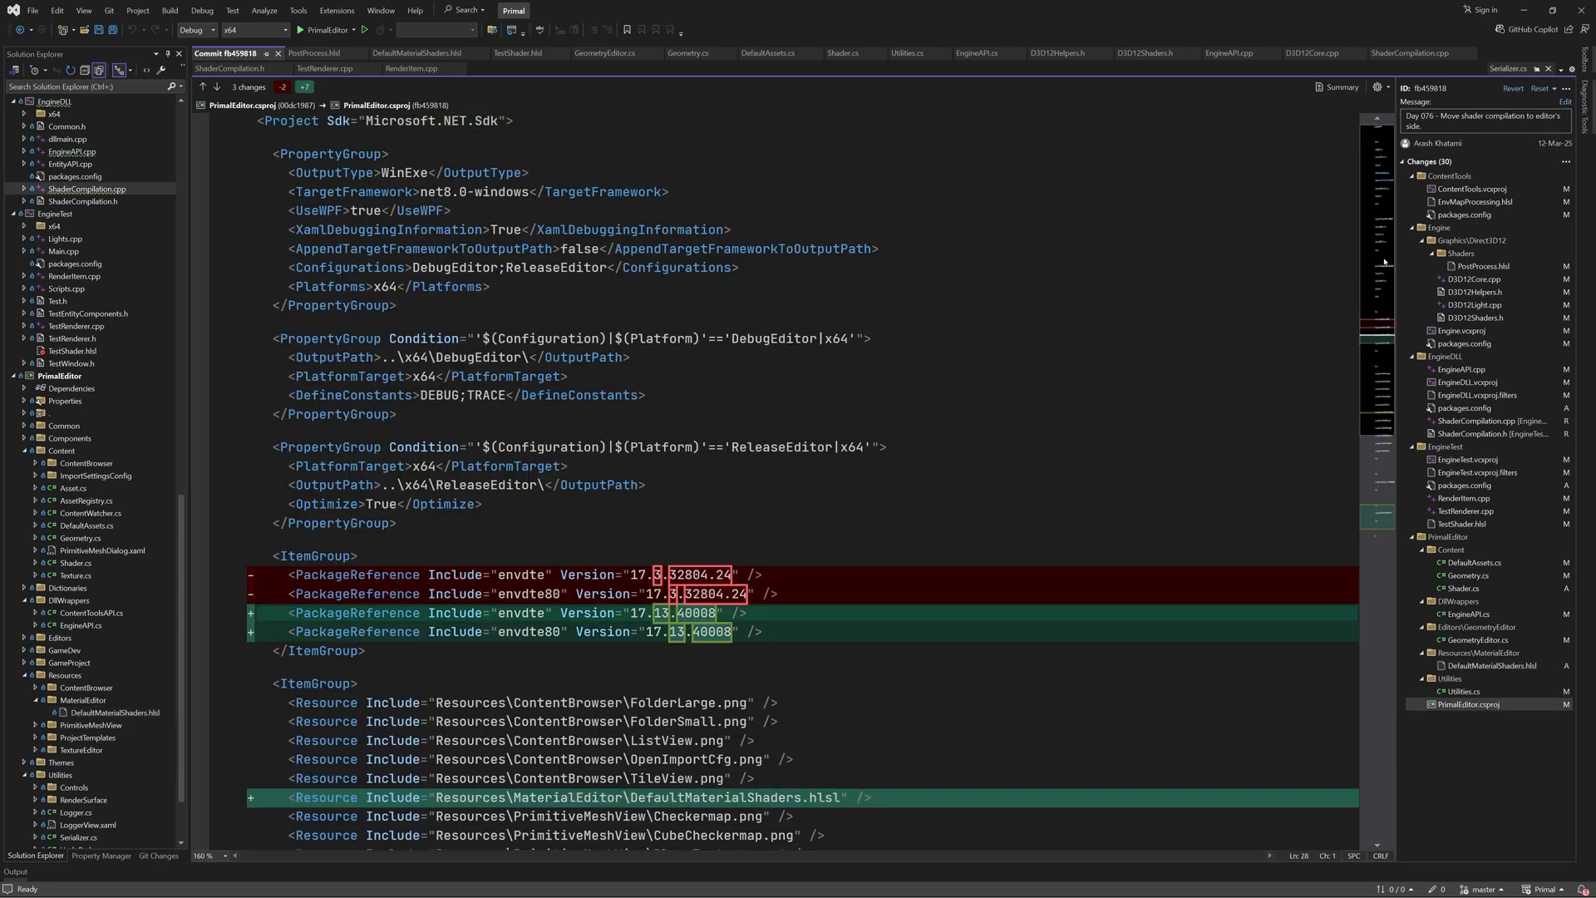
Review the PrimalEditor.csproj diff before viewing TestShader.hlsl's Phong and Cook-Torrance BRDF functions
{"action": "scroll", "scroll_direction": "down", "scroll_amount": 3}
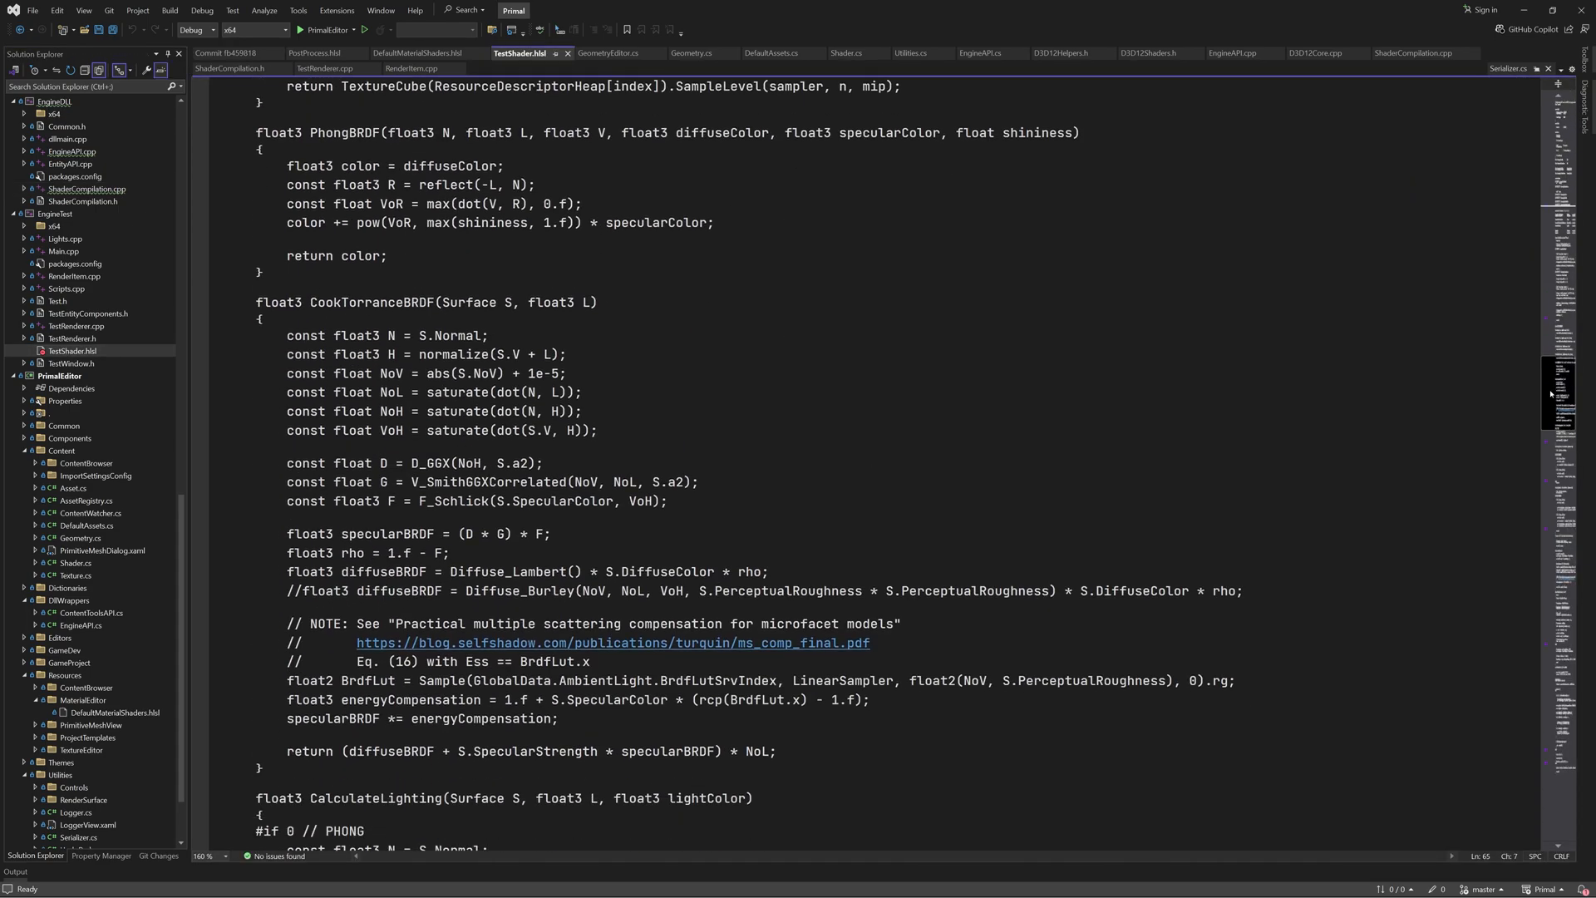
Review the TestShader.hlsl diff where EvaluateIBL computes F0 once and reuses it
{"action": "scroll", "scroll_direction": "down", "scroll_amount": 3}
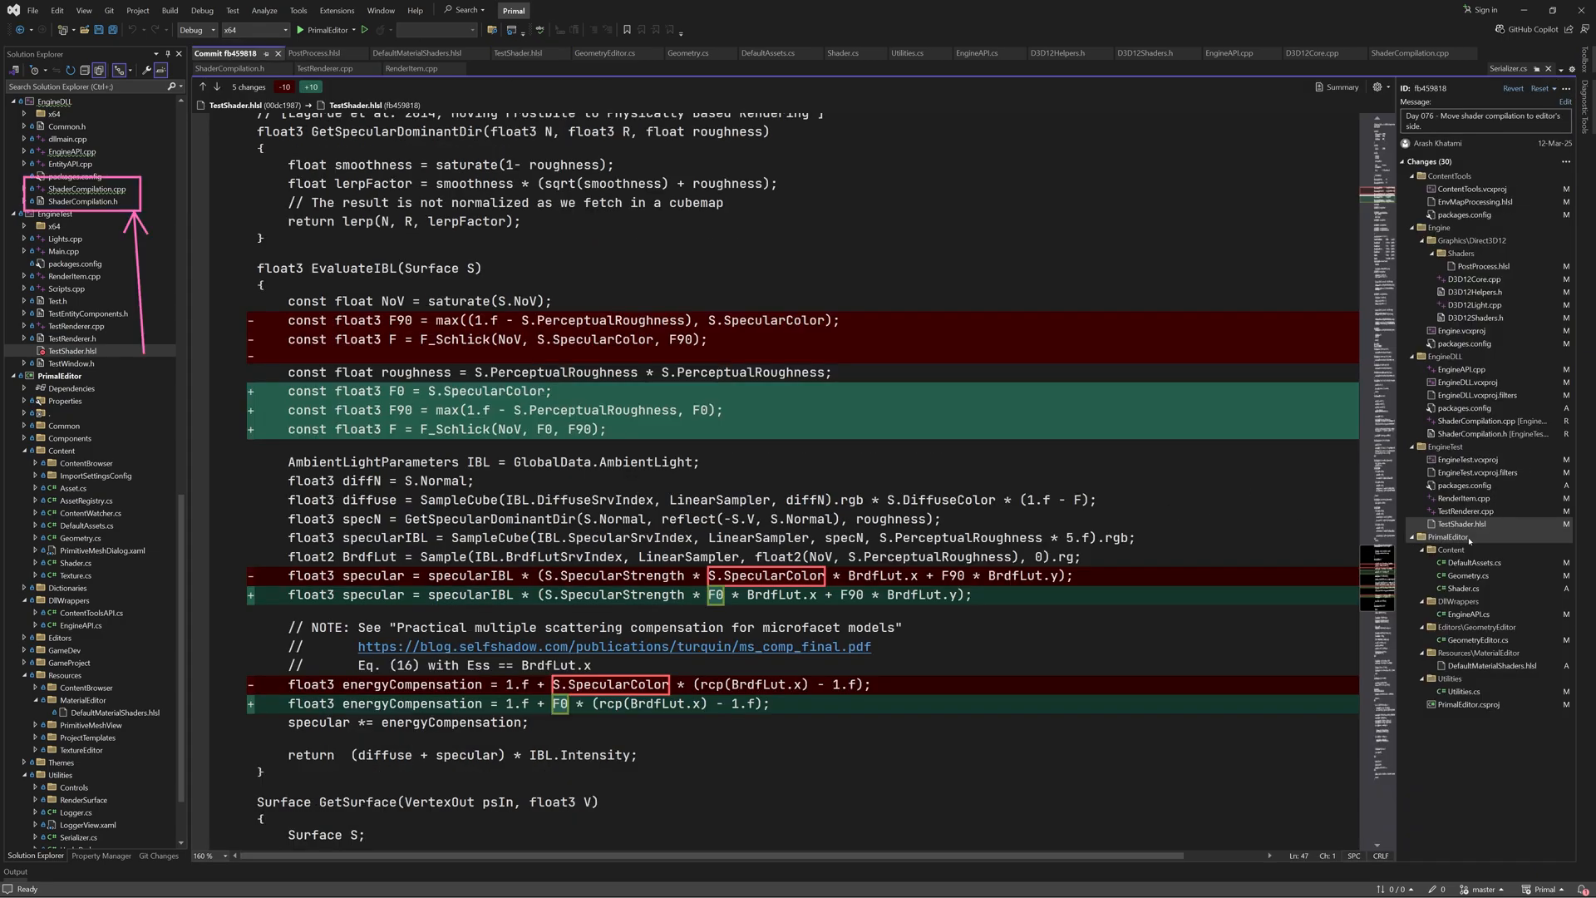
{"action": "mouse_move", "coordinate": [1464, 511]}
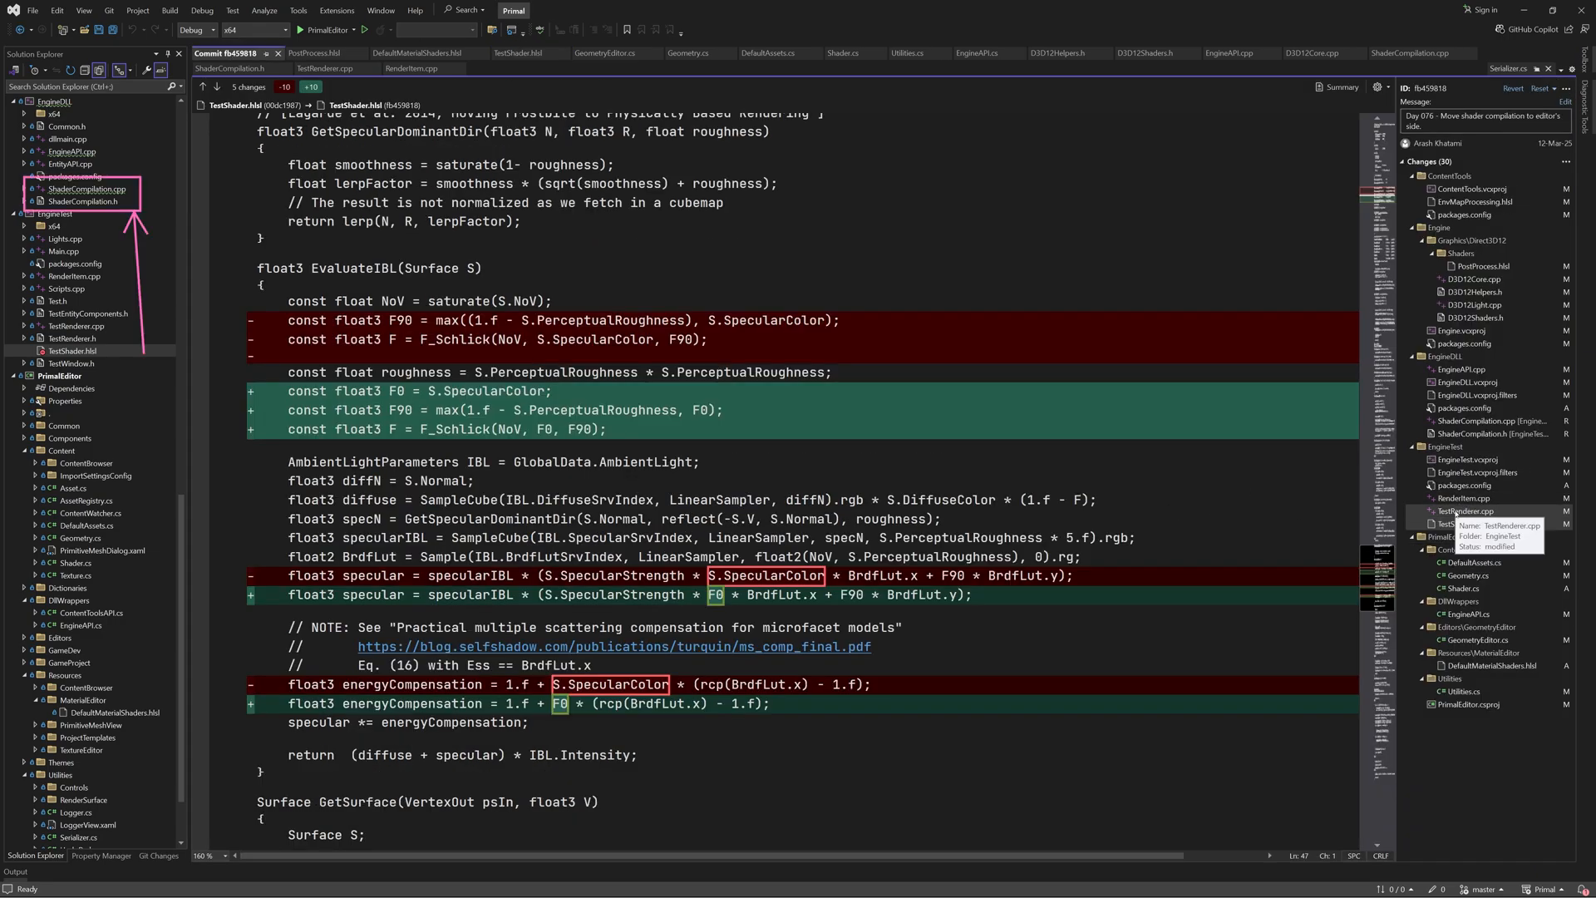
Review the TestRenderer.cpp diff, then the RenderItem.cpp diff with ShaderCompilation.h included from ../EngineDLL/
{"action": "left_click", "coordinate": [1467, 512]}
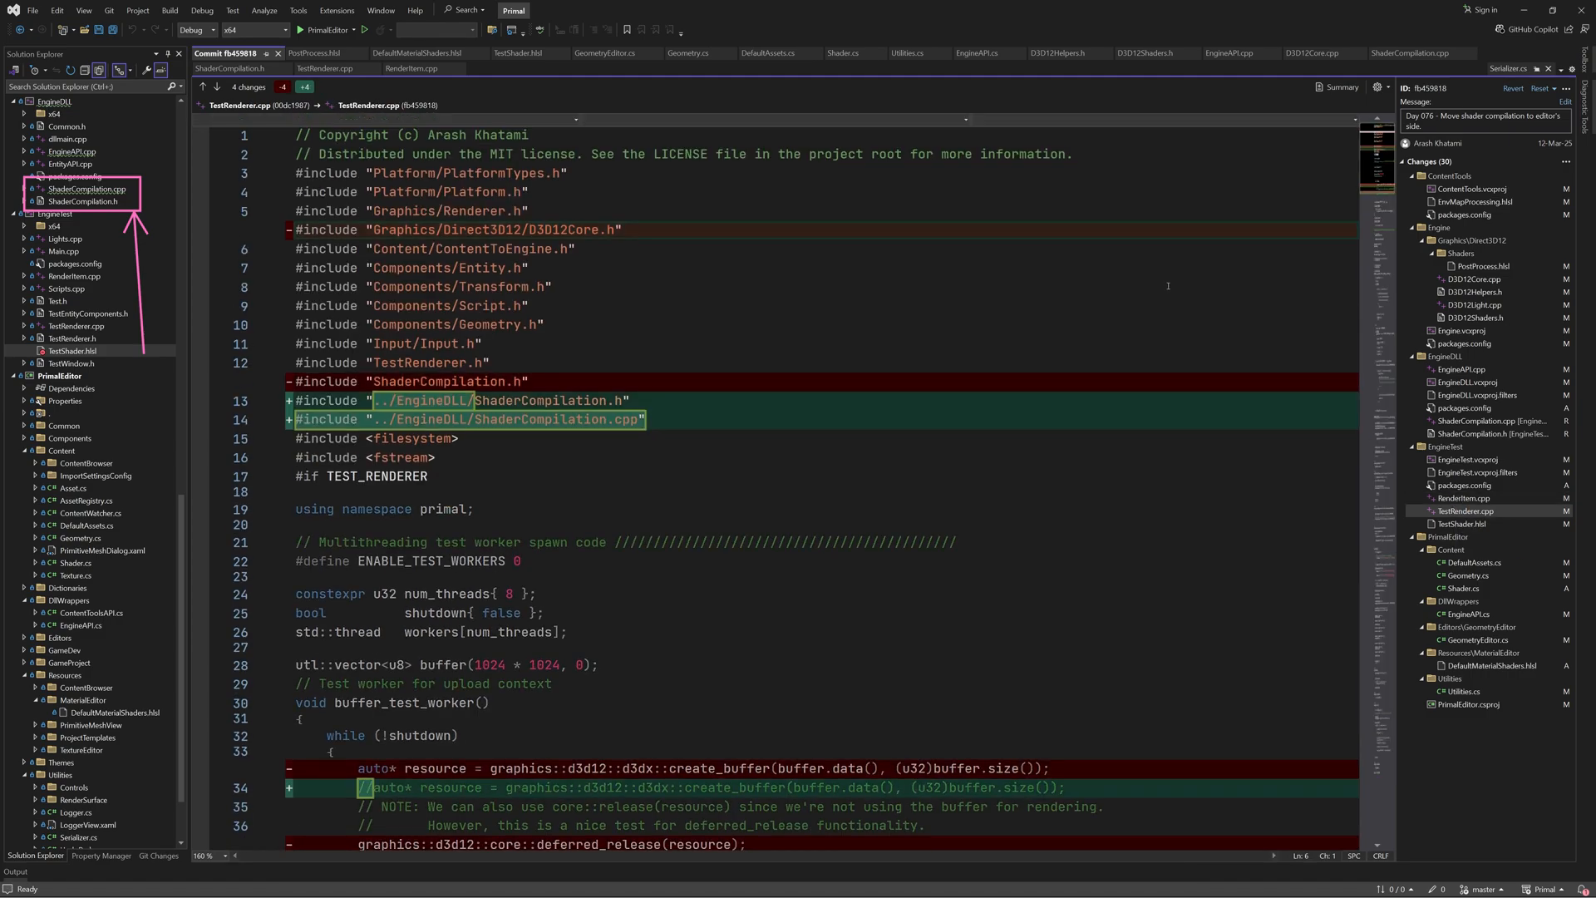
{"action": "scroll", "scroll_direction": "down", "scroll_amount": 3}
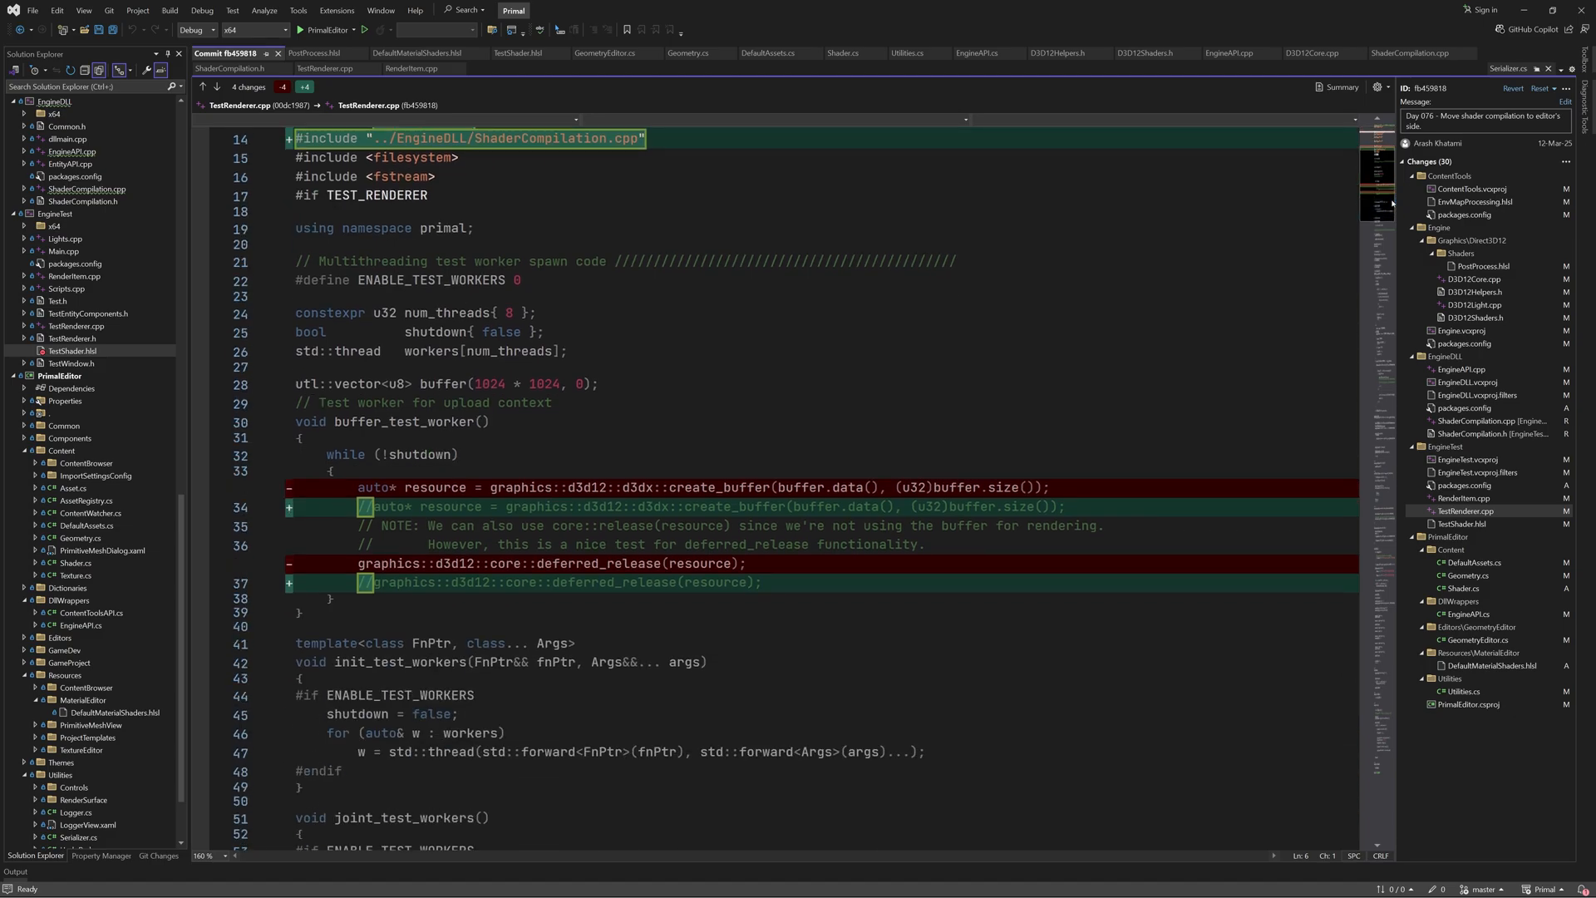
{"action": "left_click", "coordinate": [77, 326]}
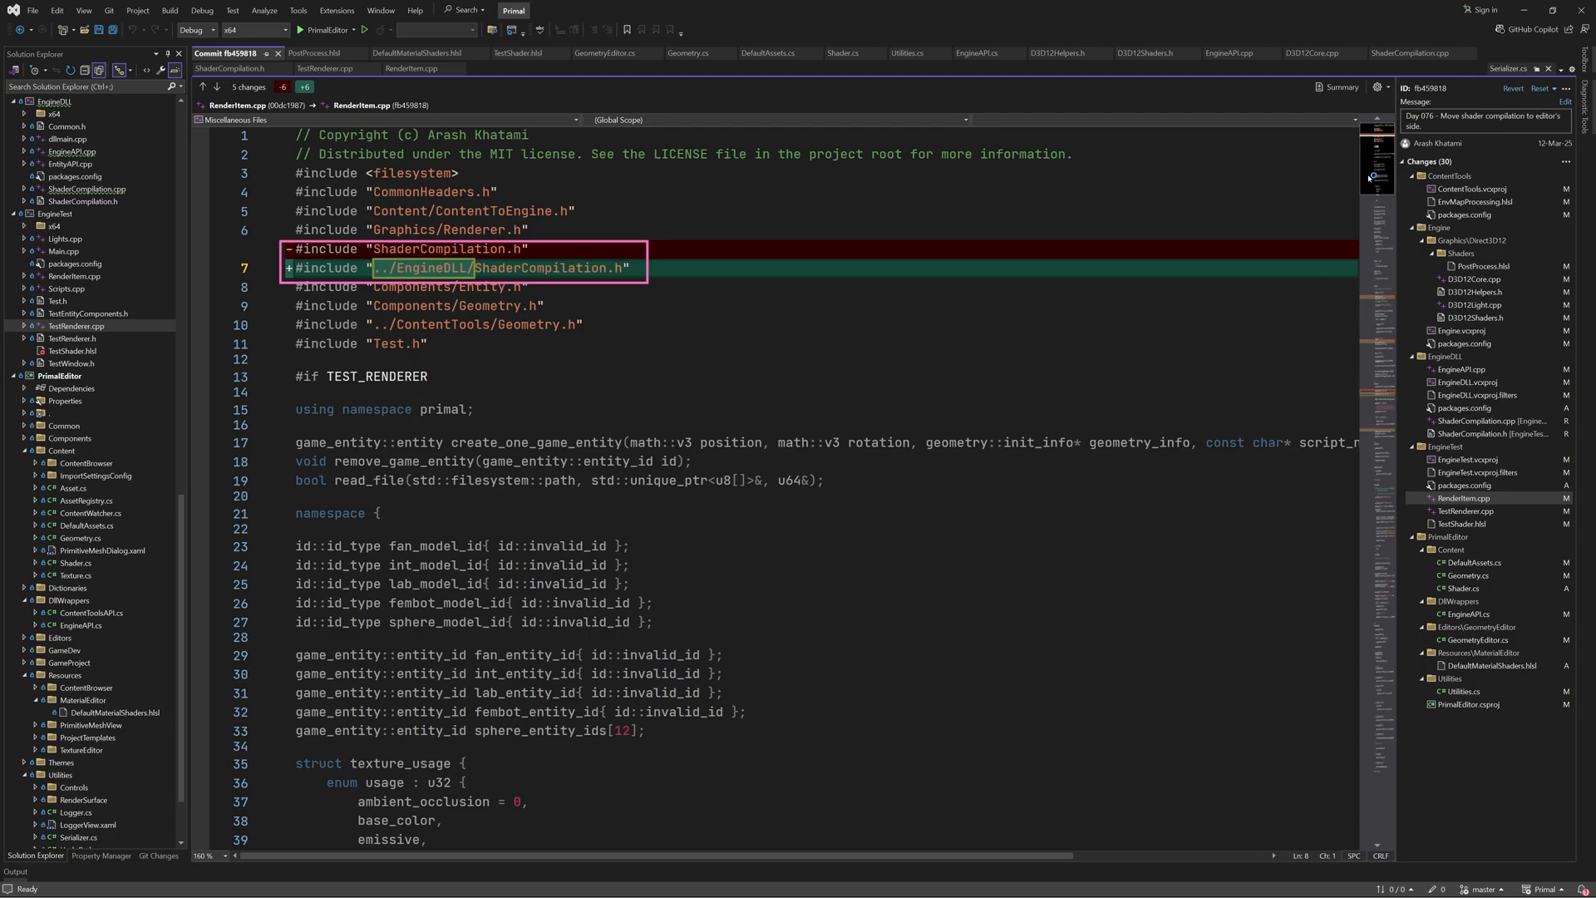
Finish the RenderItem.cpp diff and show EngineTest.vcxproj's removed DirectX shader compiler pre-build event
{"action": "scroll", "scroll_direction": "down", "scroll_amount": 3}
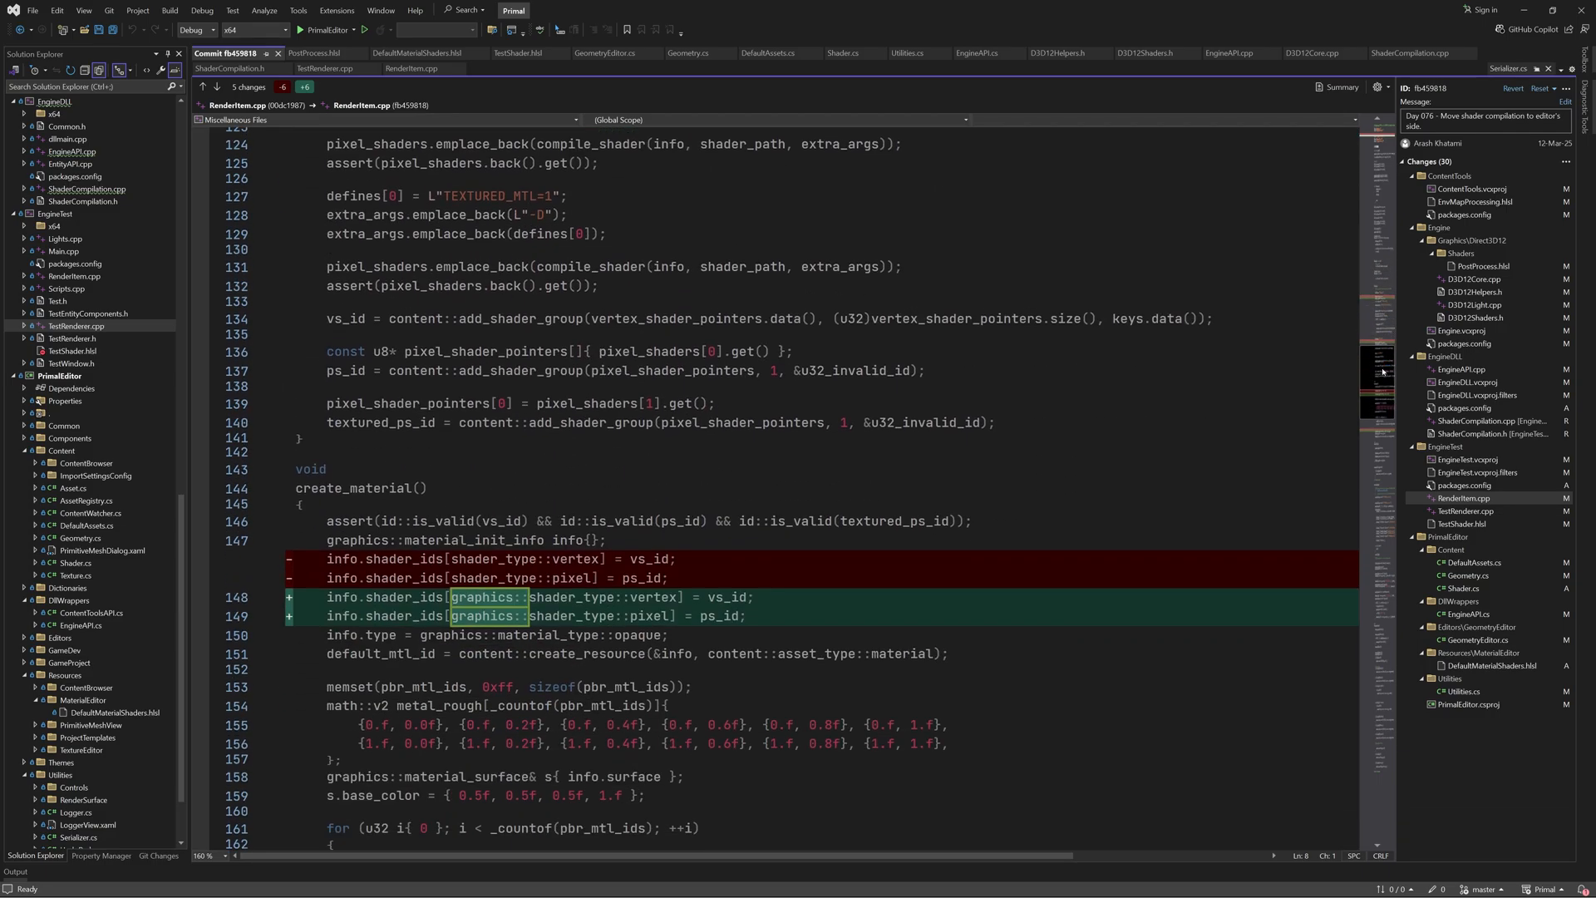
{"action": "scroll", "scroll_direction": "down", "scroll_amount": 3}
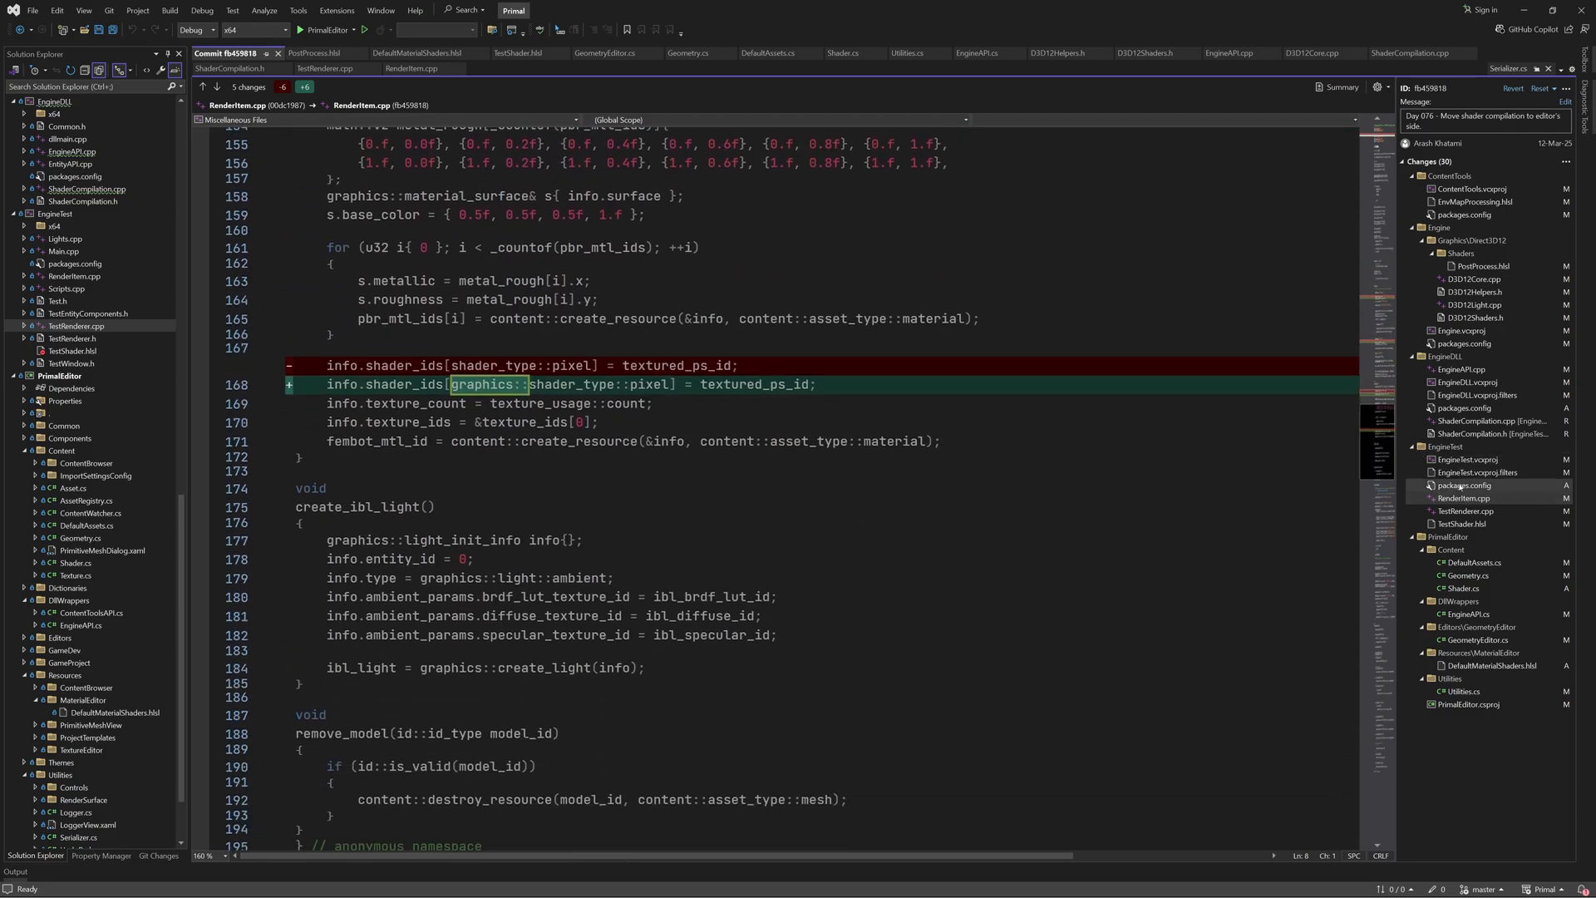
{"action": "left_click", "coordinate": [1464, 486]}
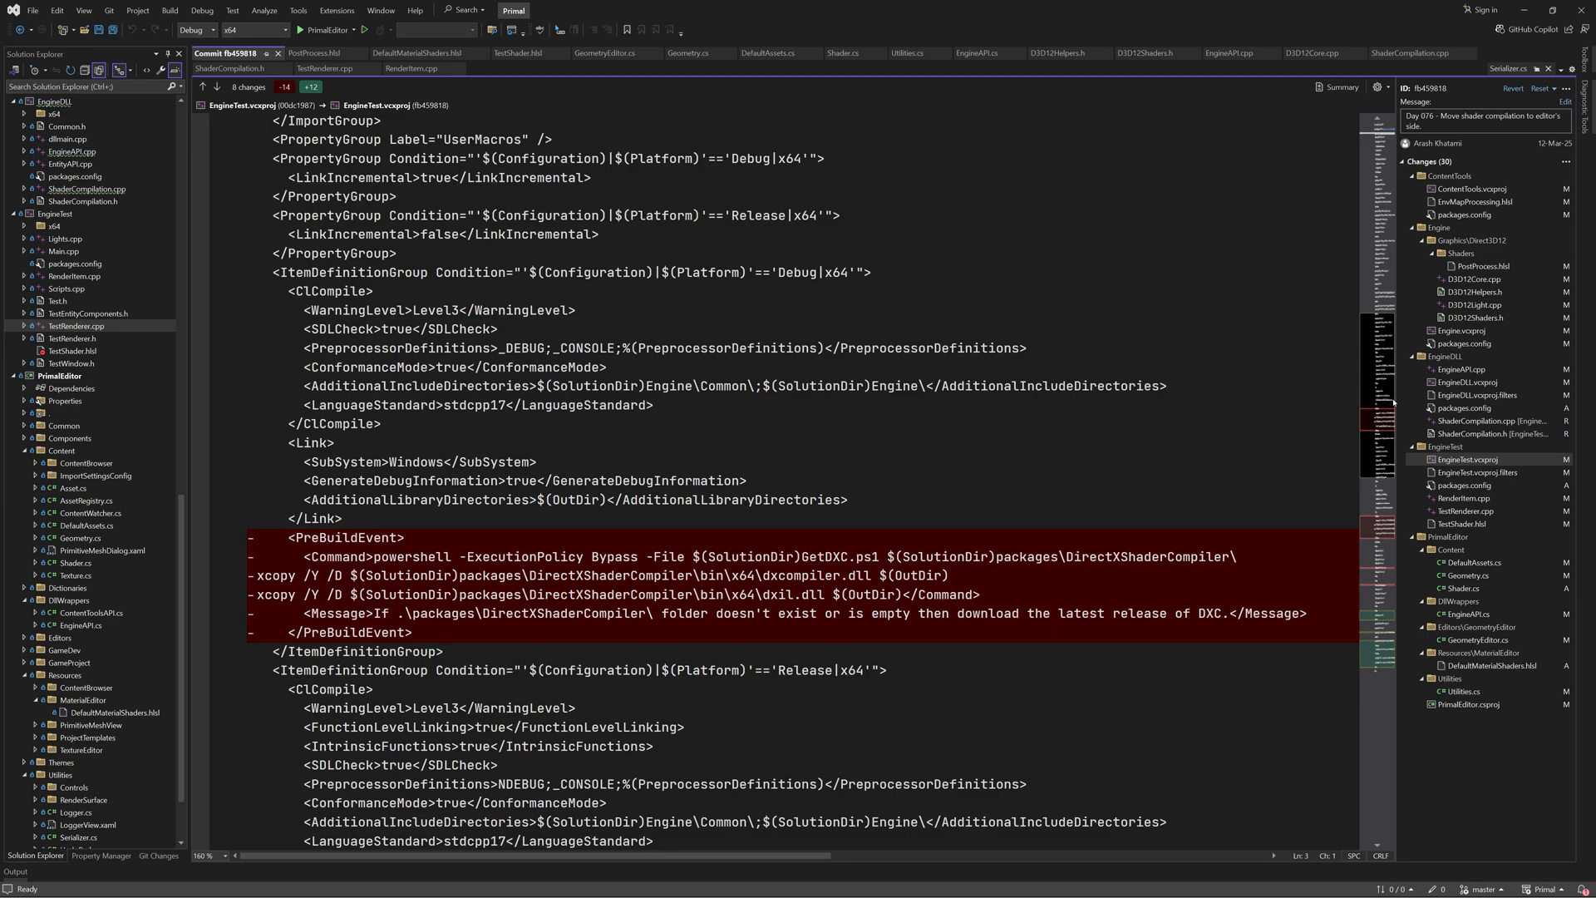
Finish the EngineTest.vcxproj diff and show EngineDLL.vcxproj's added Microsoft.Direct3D.DXC props import
{"action": "scroll", "scroll_direction": "down", "scroll_amount": 3}
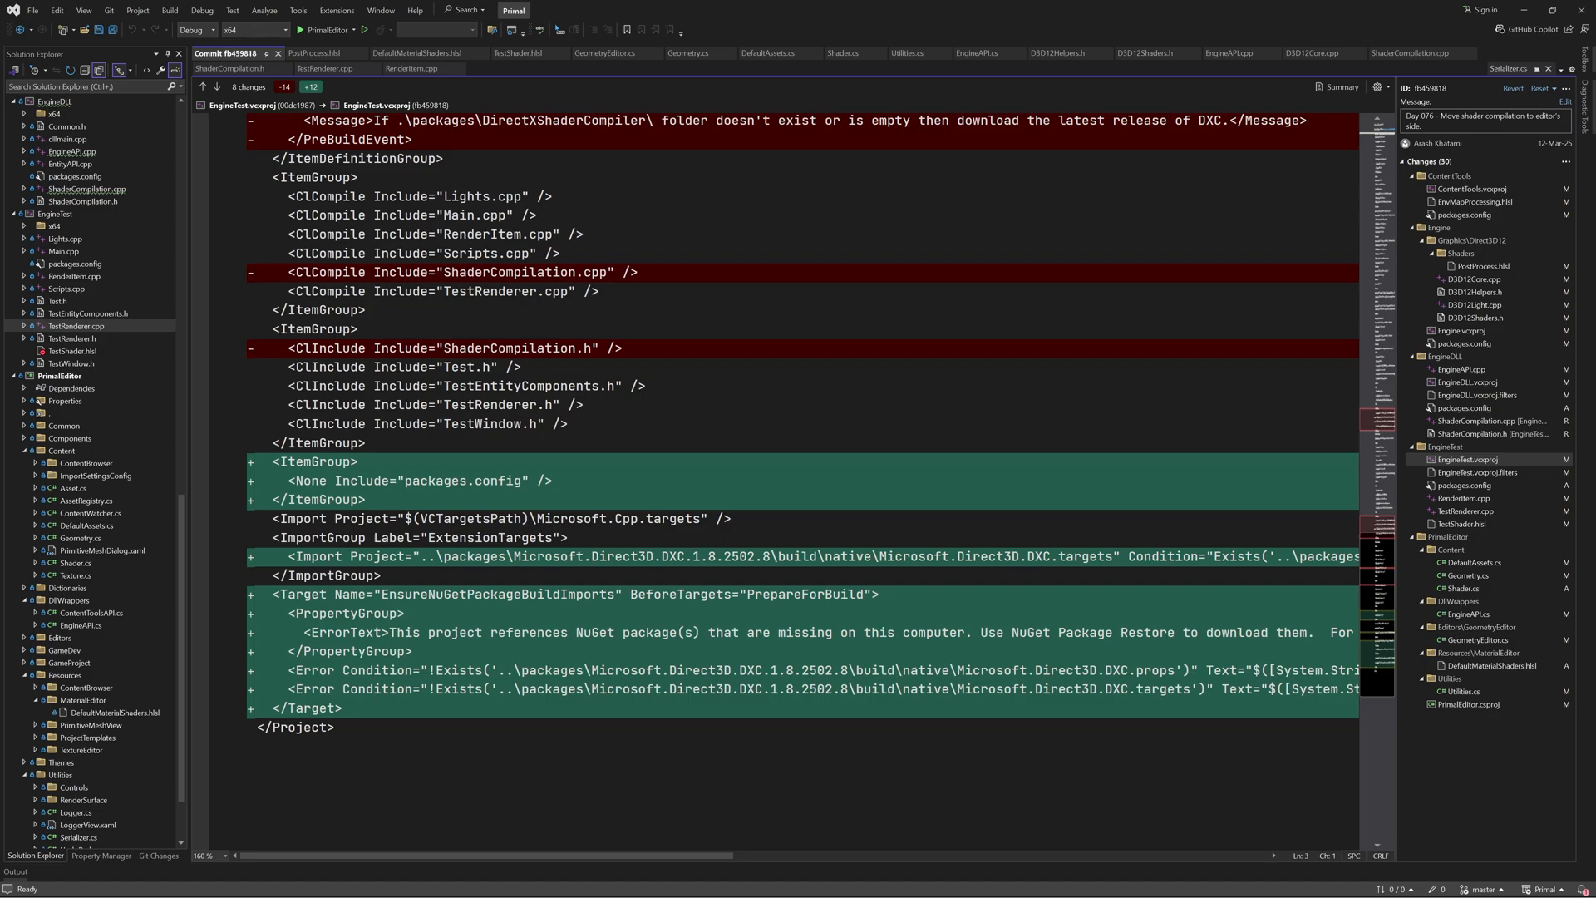
{"action": "left_click", "coordinate": [1465, 381]}
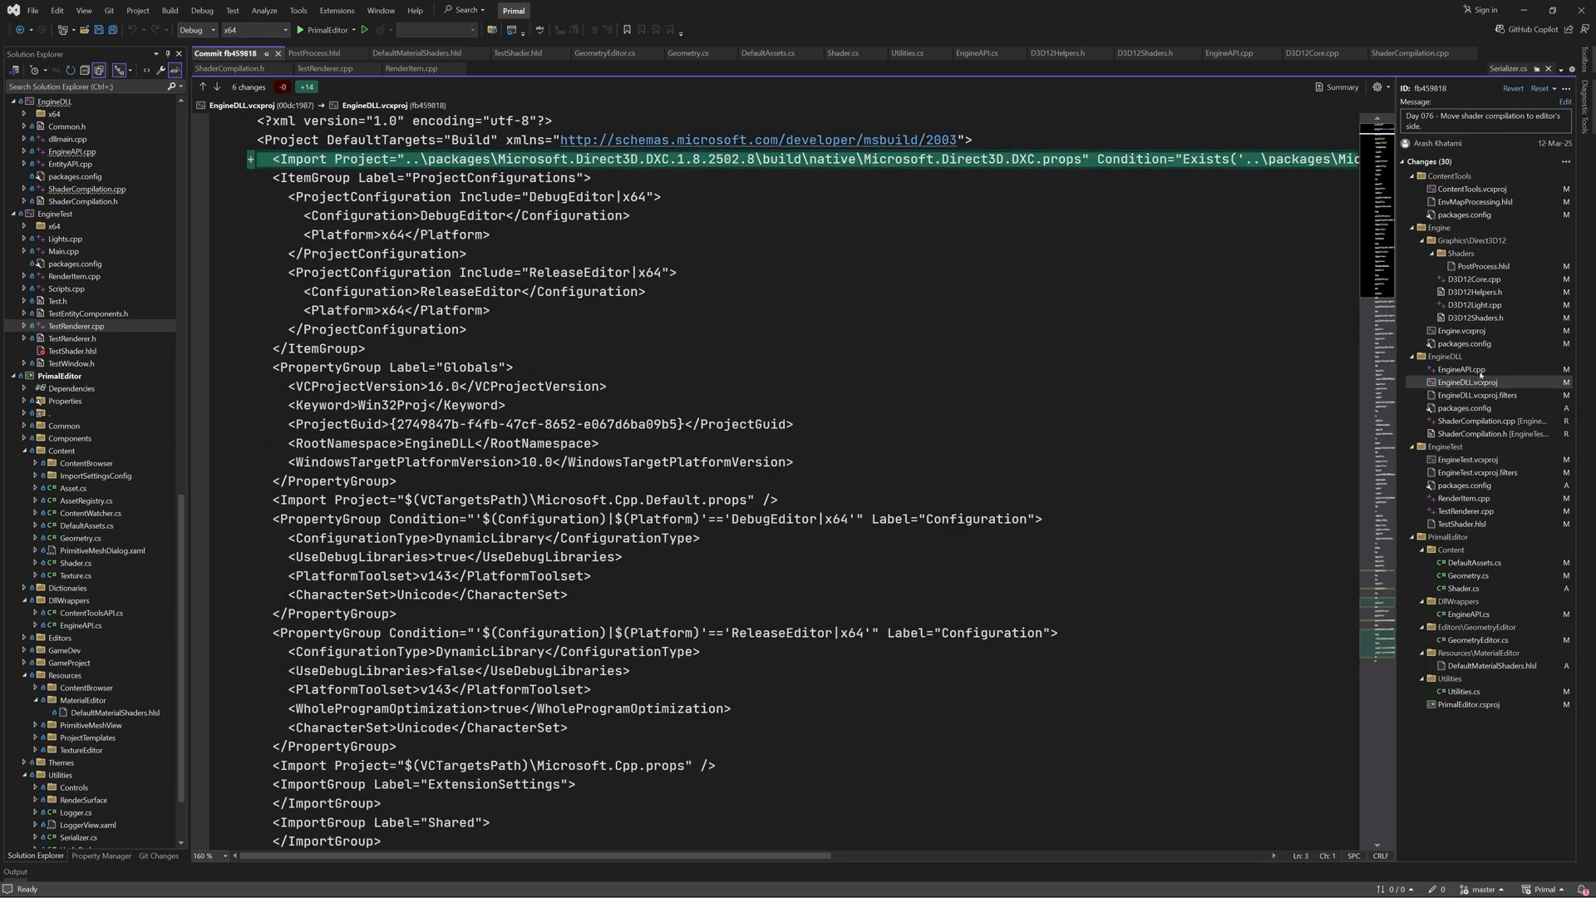
Launch PrimalEditor under the debugger so the Project Browser appears and shaders compile
{"action": "left_click", "coordinate": [1474, 200]}
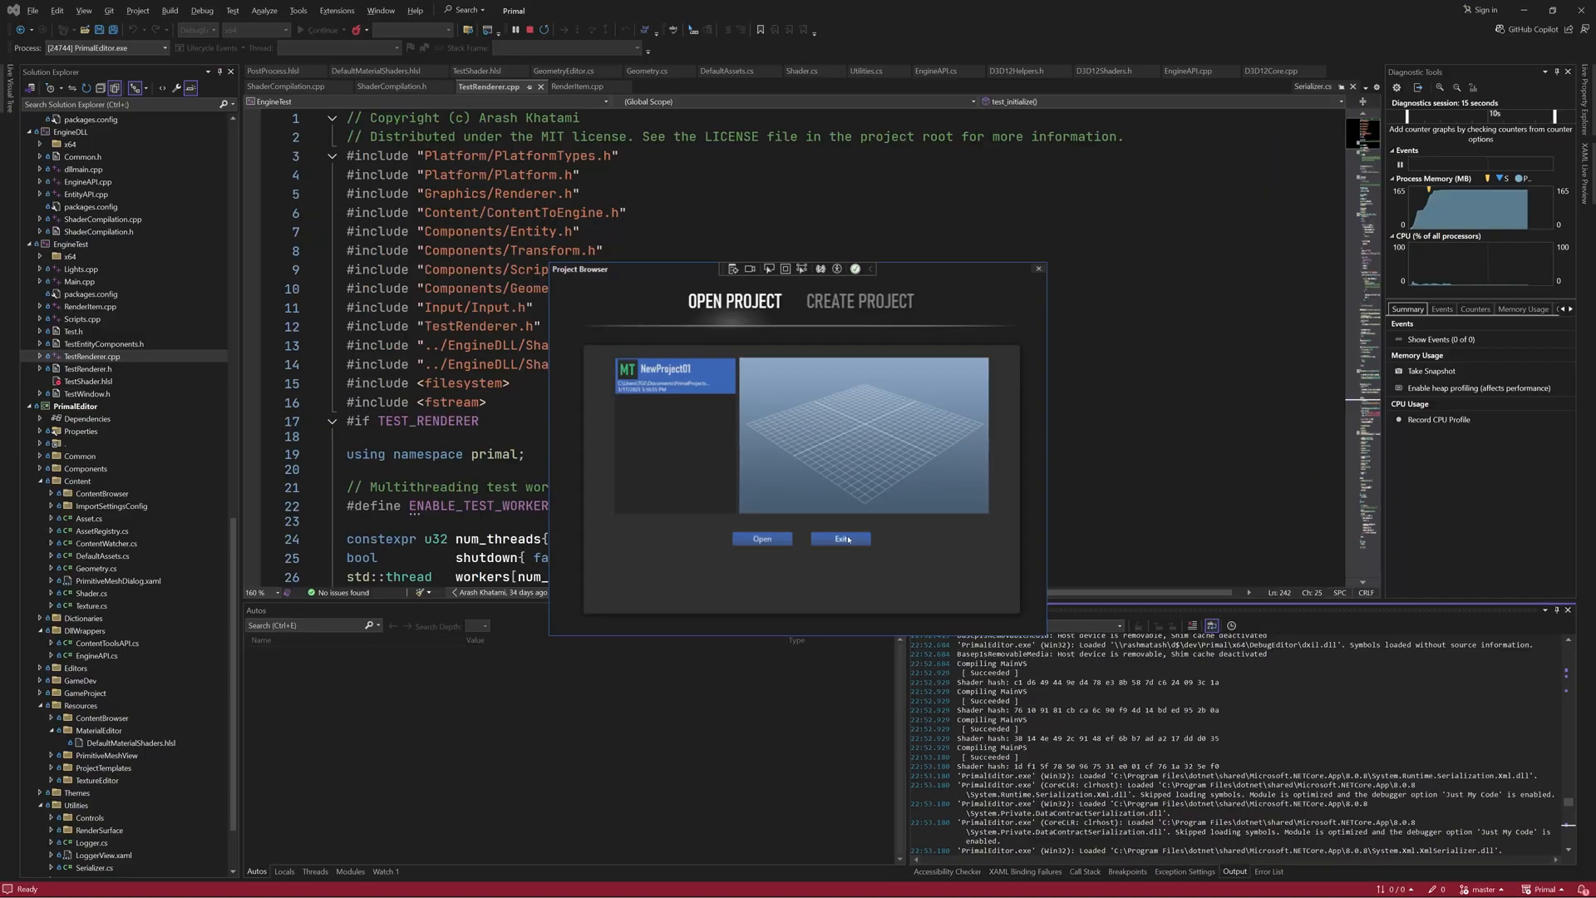
End the session and restart debugging to break in DefaultAssets.cs with vertexShaders inspected
{"action": "left_click", "coordinate": [838, 539]}
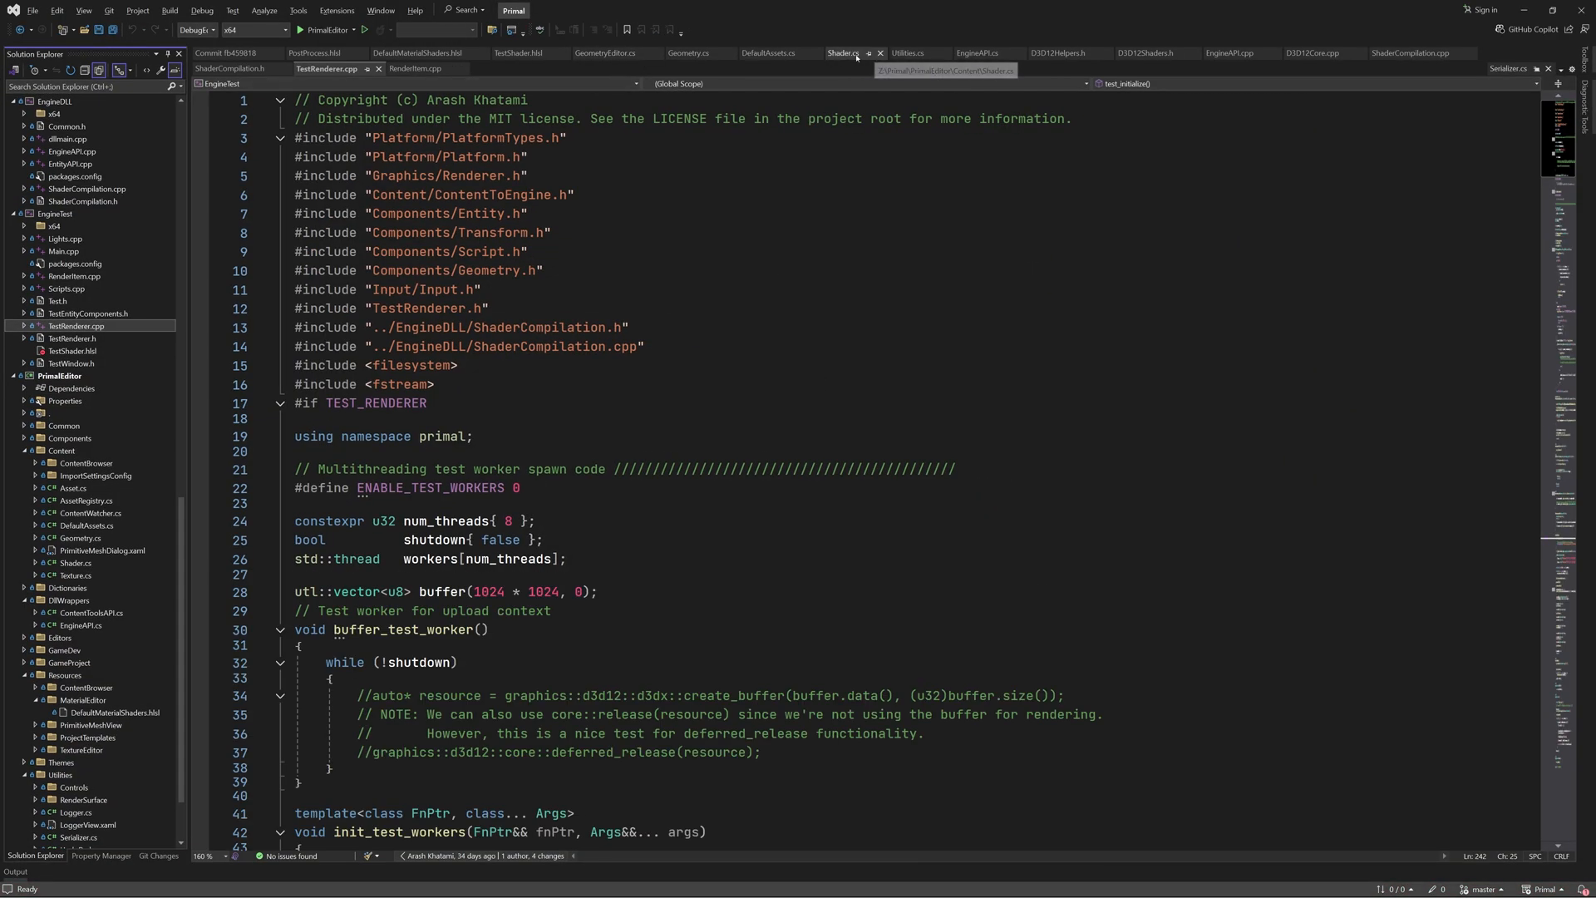
{"action": "left_click", "coordinate": [773, 53]}
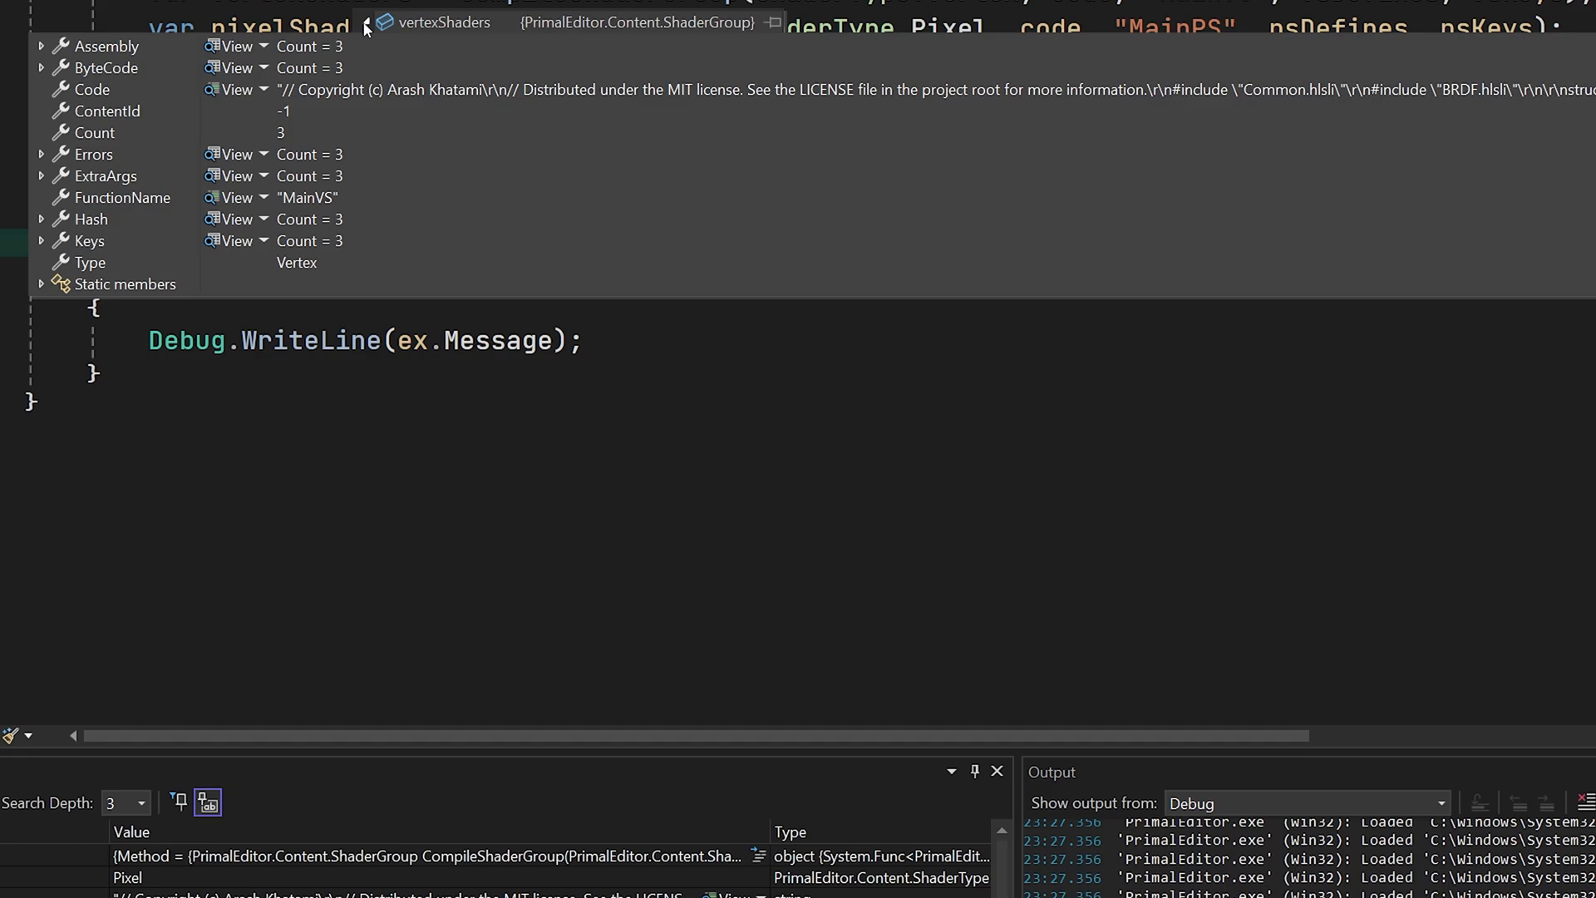
Inspect the pixelShaders group's MainPS entry and expand its compiled assembly disassembly
{"action": "left_click", "coordinate": [40, 67]}
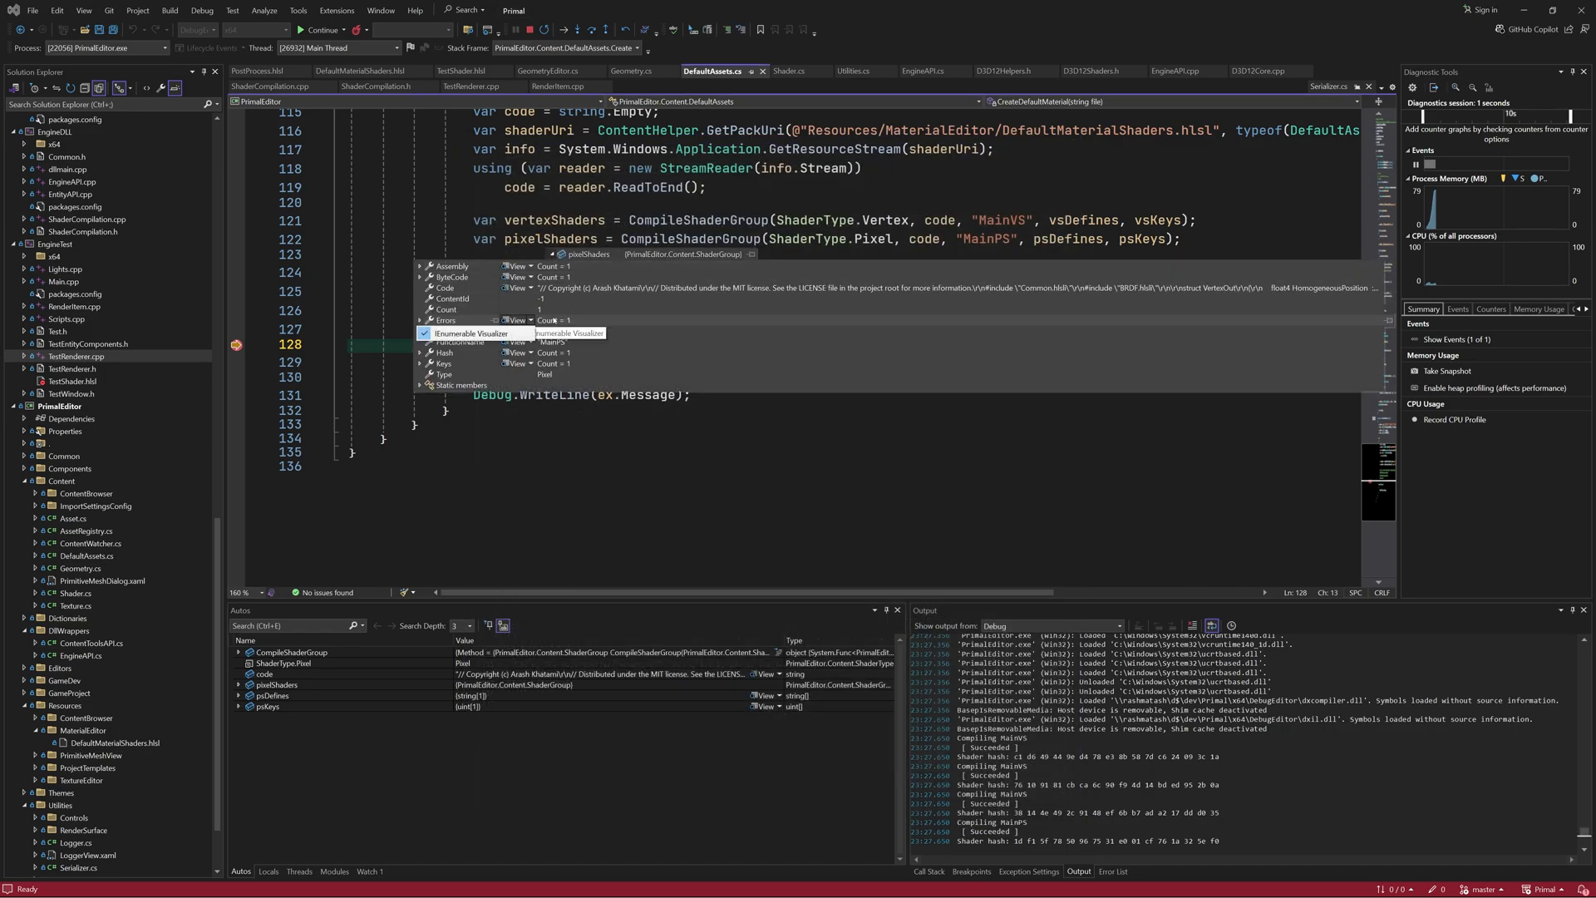
{"action": "left_click", "coordinate": [421, 277]}
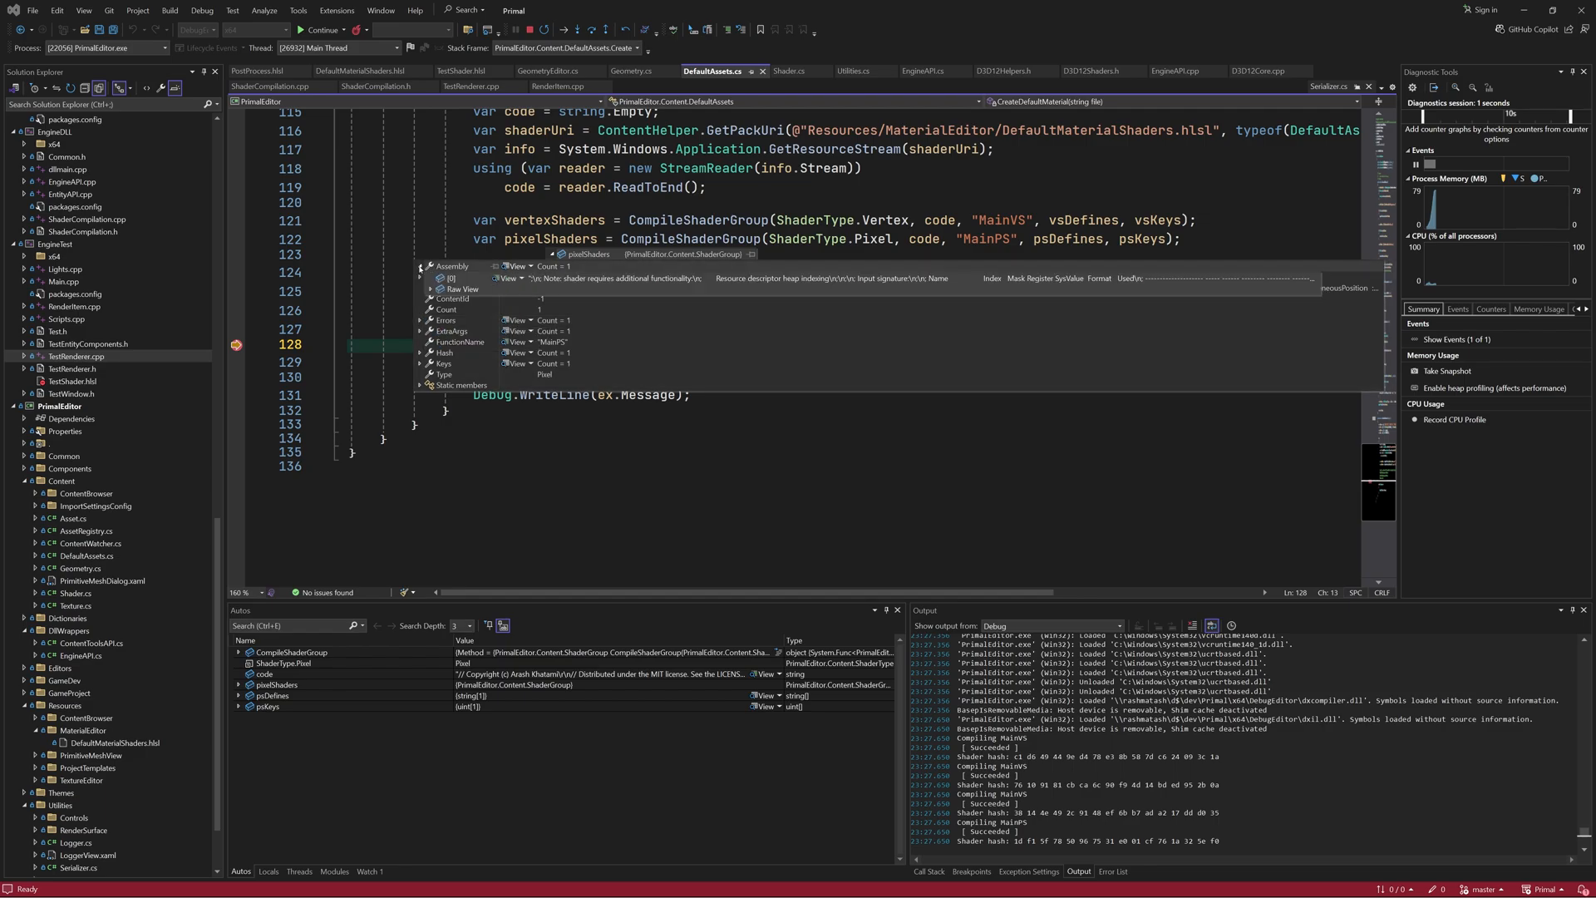